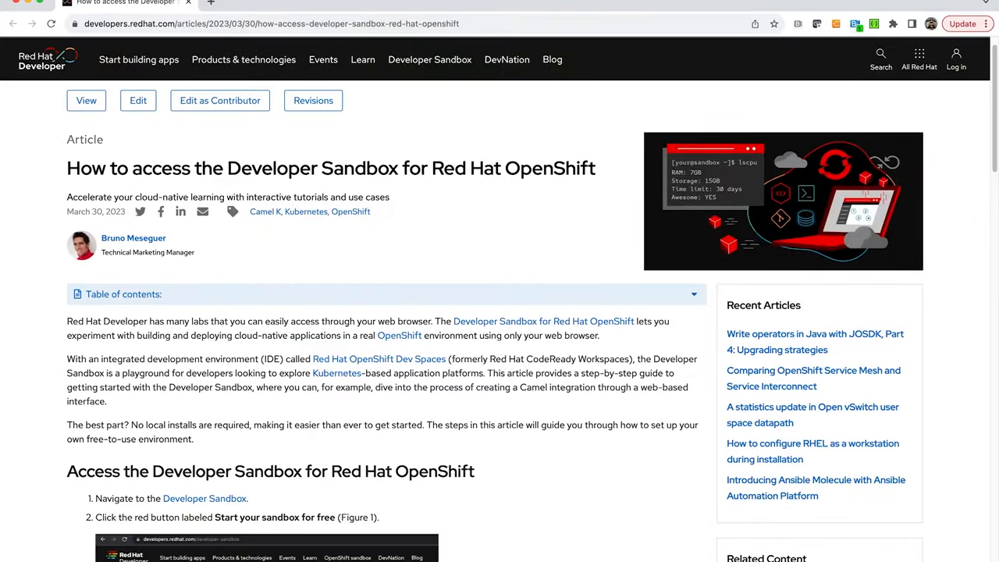
Scroll the OpenShift sandbox article down to the Developer Sandbox link.
{"action": "scroll", "scroll_direction": "down", "scroll_amount": 3}
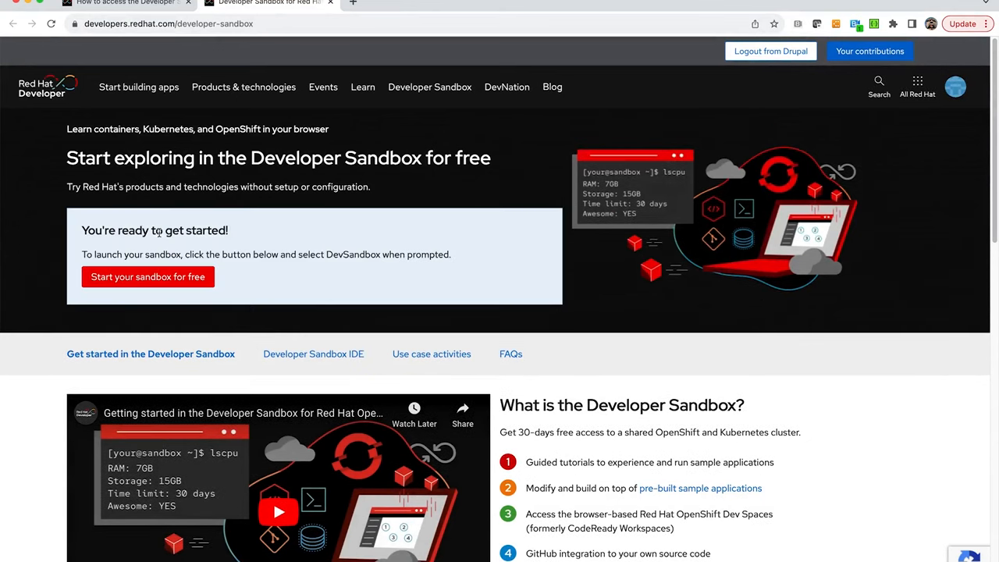
{"action": "mouse_move", "coordinate": [153, 304]}
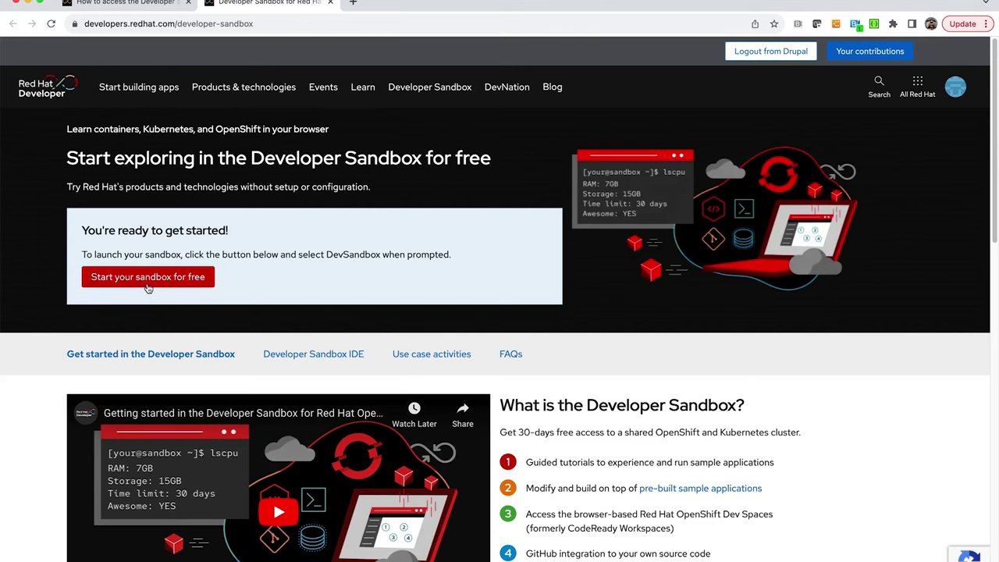
Launch the sandbox via 'Start your sandbox for free' to reach the OpenShift topology view.
{"action": "left_click", "coordinate": [147, 276]}
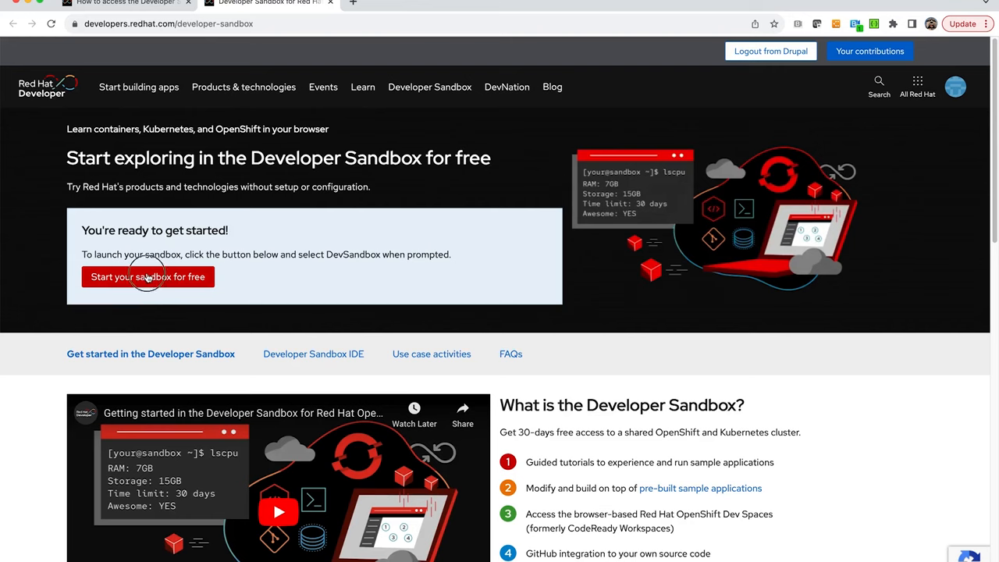
{"action": "left_click", "coordinate": [147, 276]}
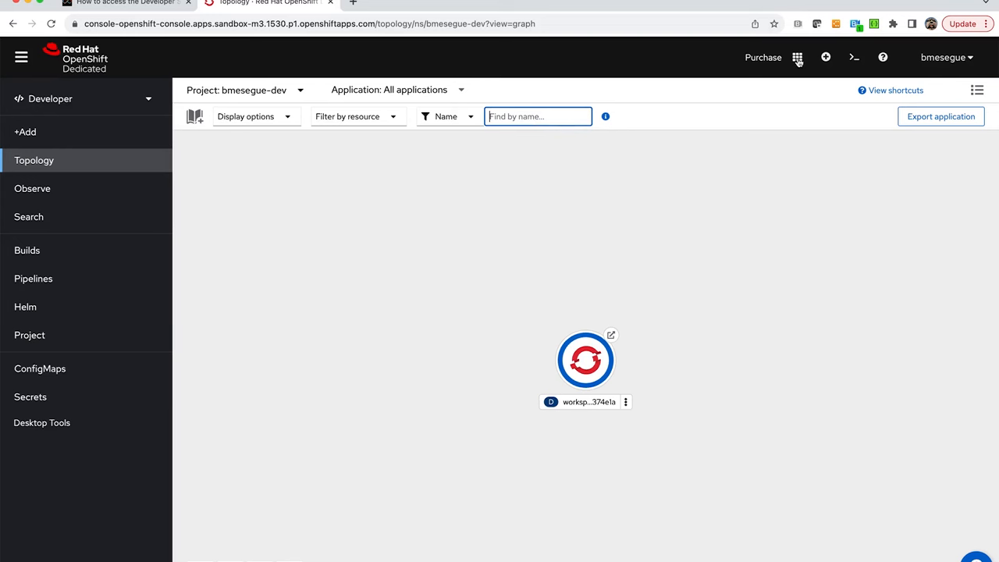
Launch Red Hat OpenShift Dev Spaces from the console's applications grid.
{"action": "left_click", "coordinate": [796, 57]}
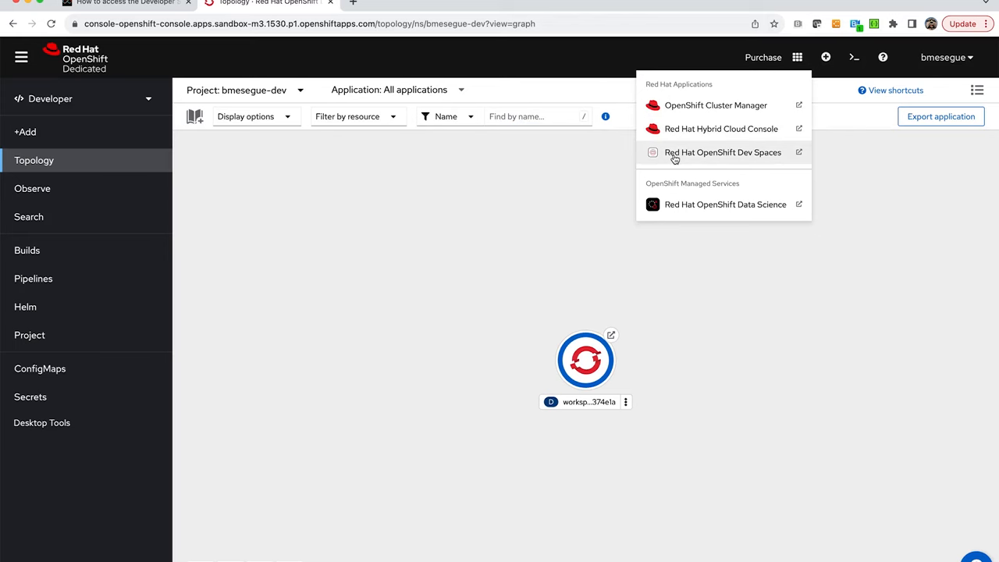
{"action": "left_click", "coordinate": [722, 152]}
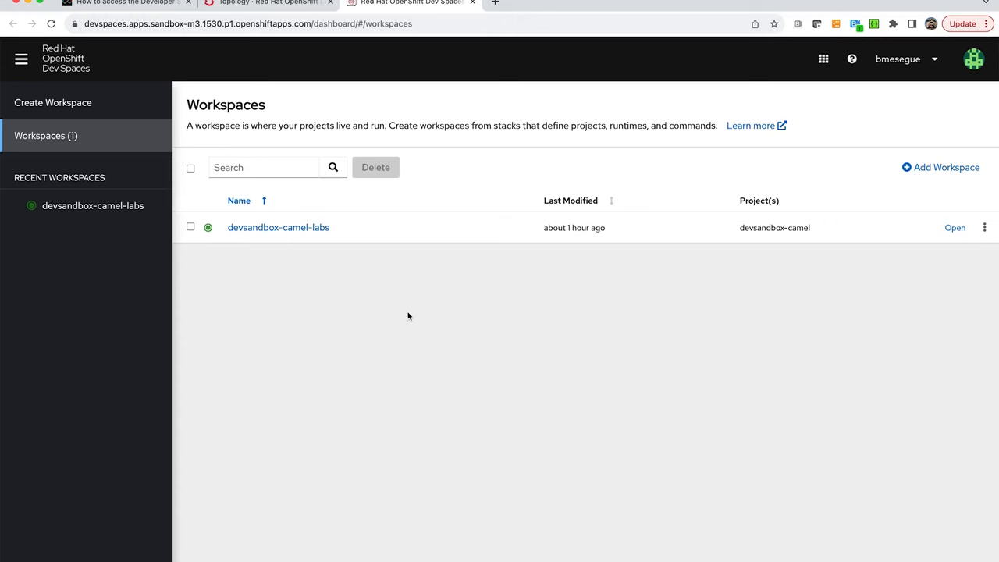
{"action": "mouse_move", "coordinate": [257, 271]}
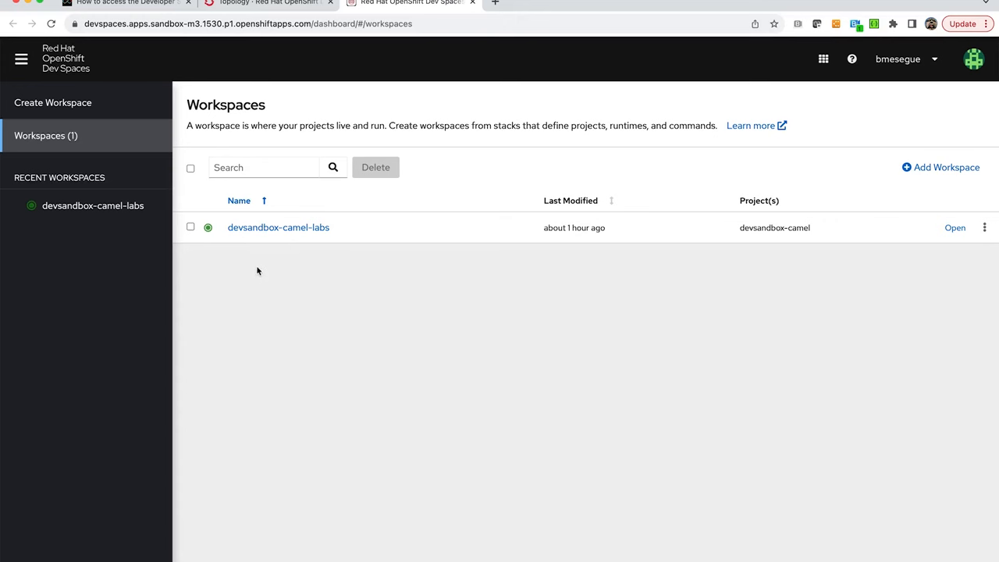
{"action": "mouse_move", "coordinate": [316, 261]}
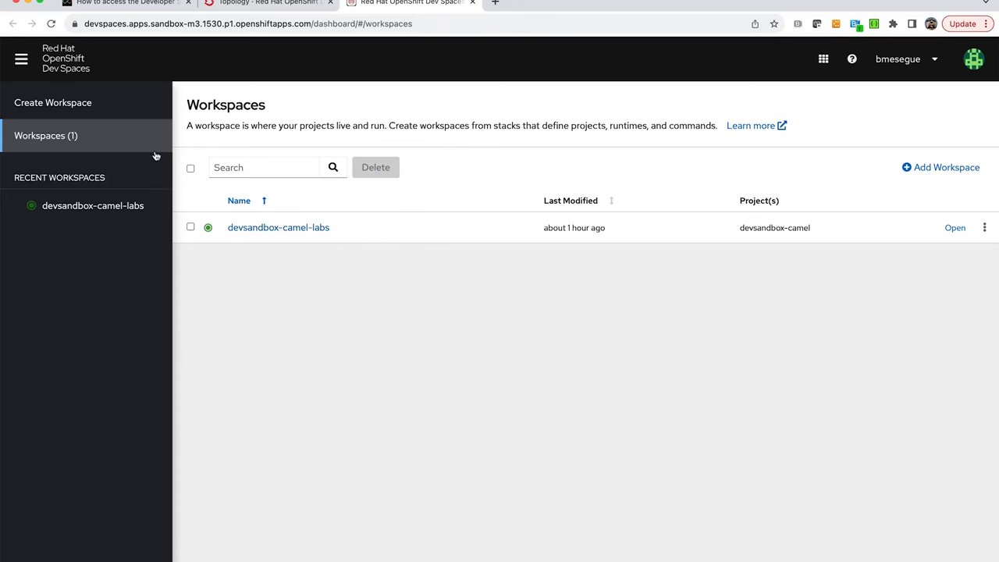
Go to the Create Workspace page from the Dev Spaces sidebar.
{"action": "left_click", "coordinate": [52, 102]}
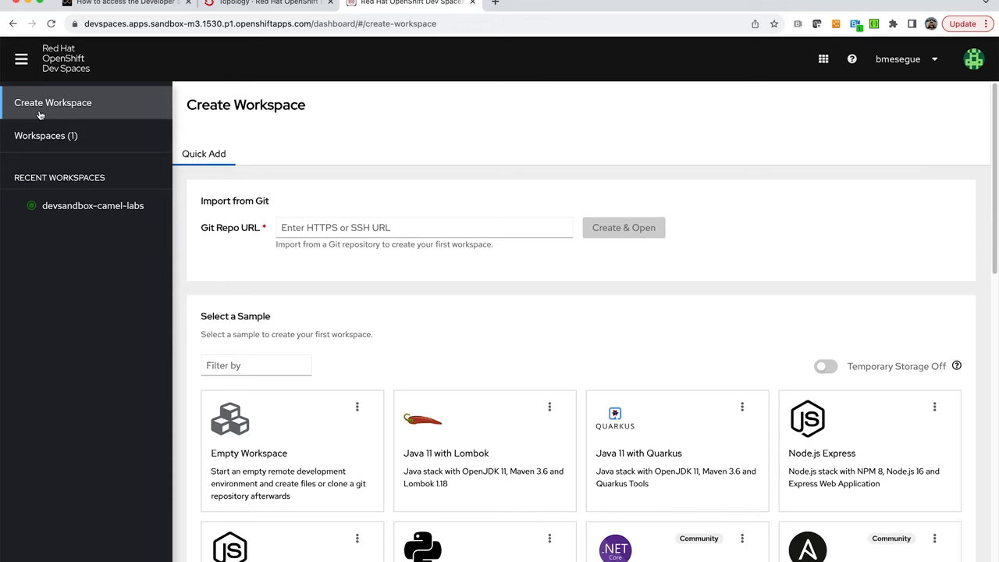
{"action": "mouse_move", "coordinate": [339, 186]}
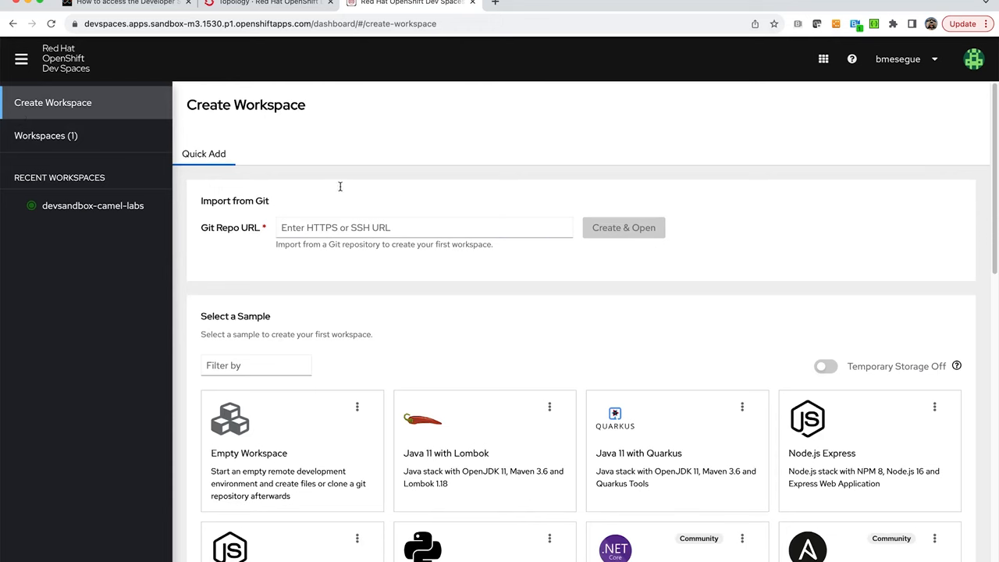
{"action": "mouse_move", "coordinate": [306, 205]}
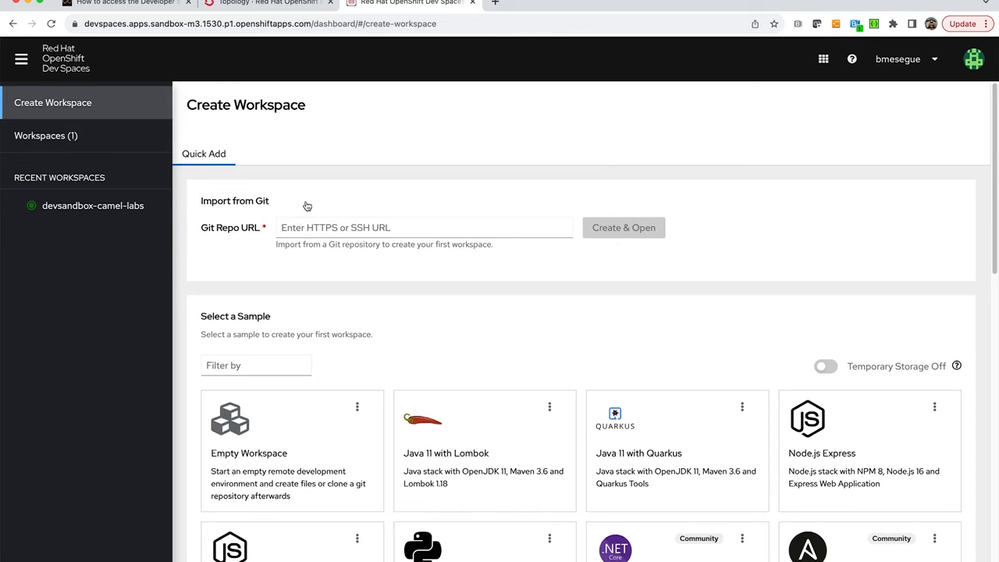
{"action": "mouse_move", "coordinate": [358, 201]}
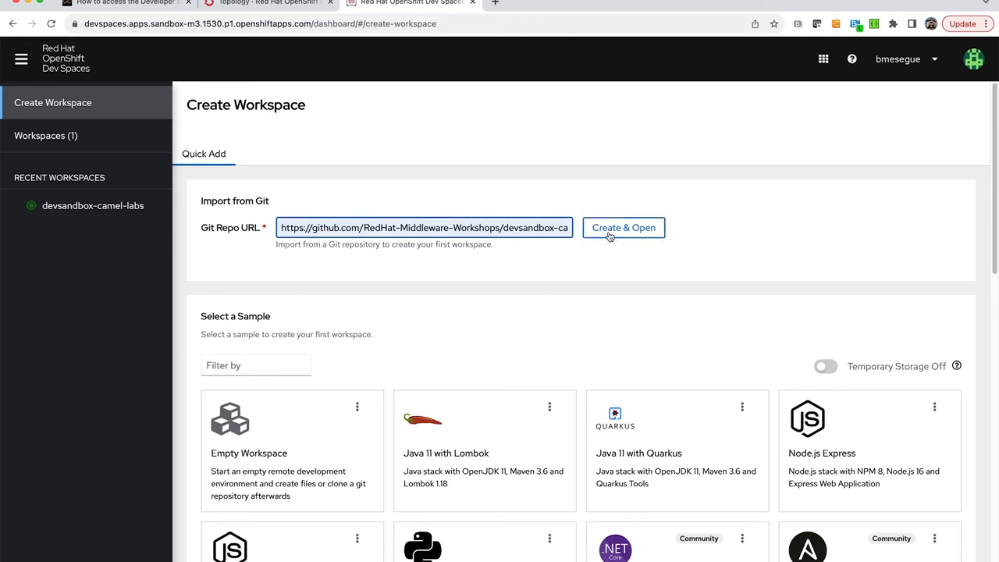
{"action": "mouse_move", "coordinate": [168, 275]}
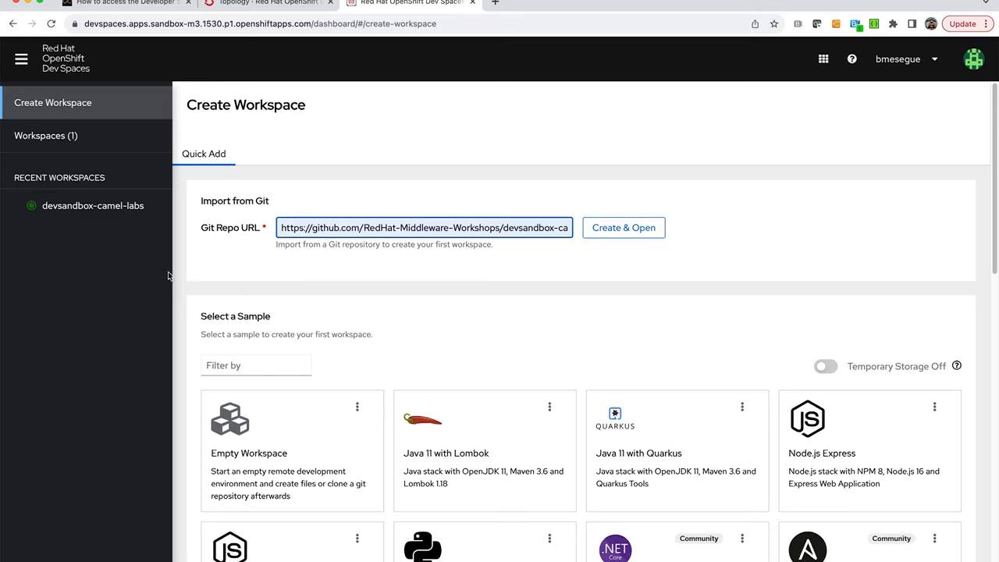
{"action": "mouse_move", "coordinate": [106, 236]}
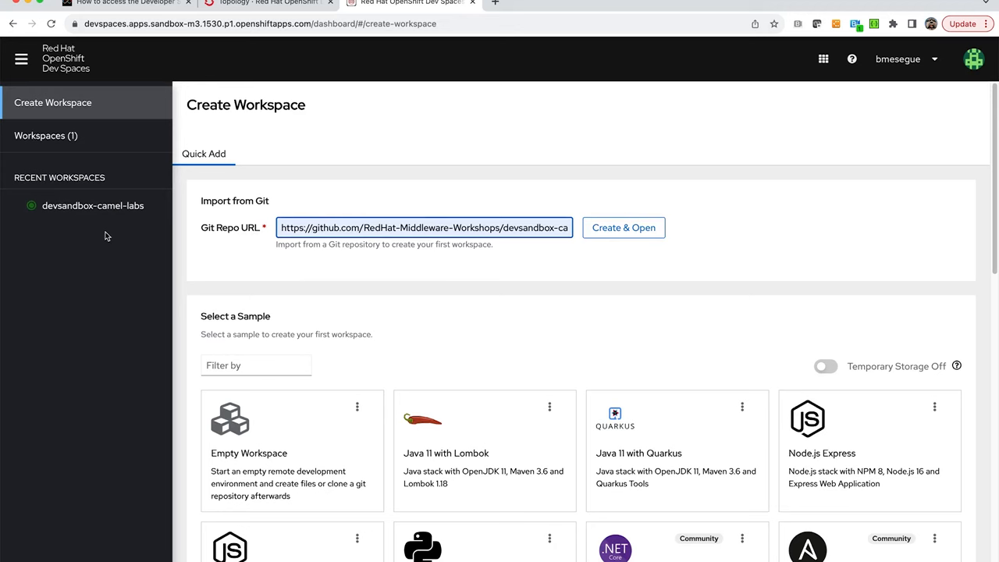
Open the recent devsandbox-camel-labs workspace in the VS Code IDE.
{"action": "left_click", "coordinate": [622, 227]}
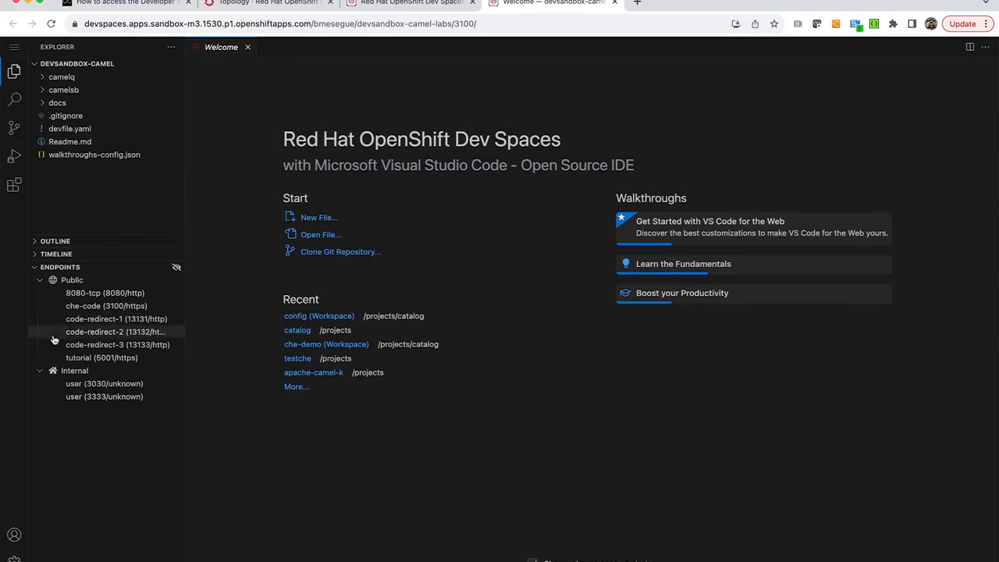
{"action": "mouse_move", "coordinate": [102, 358]}
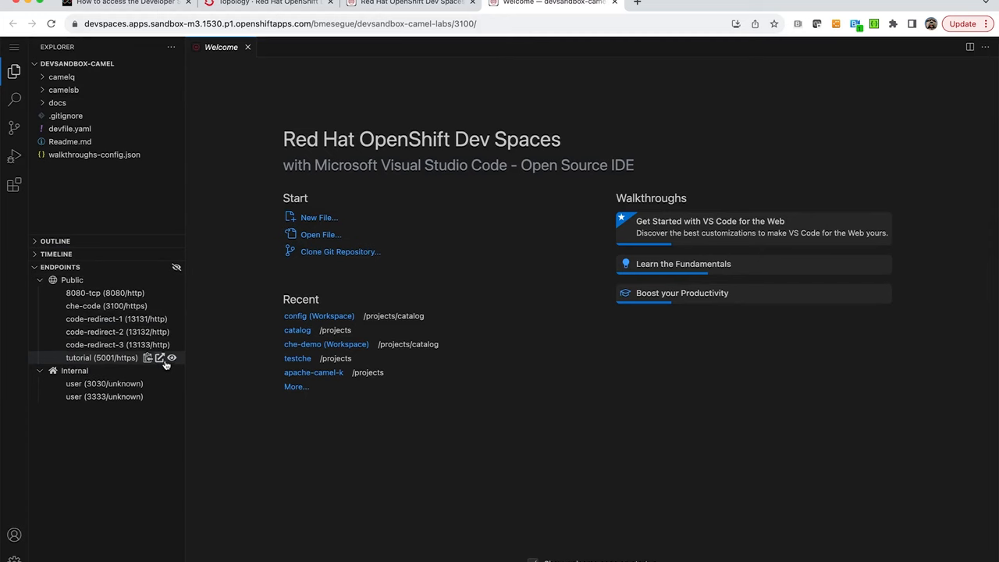
{"action": "mouse_move", "coordinate": [160, 358]}
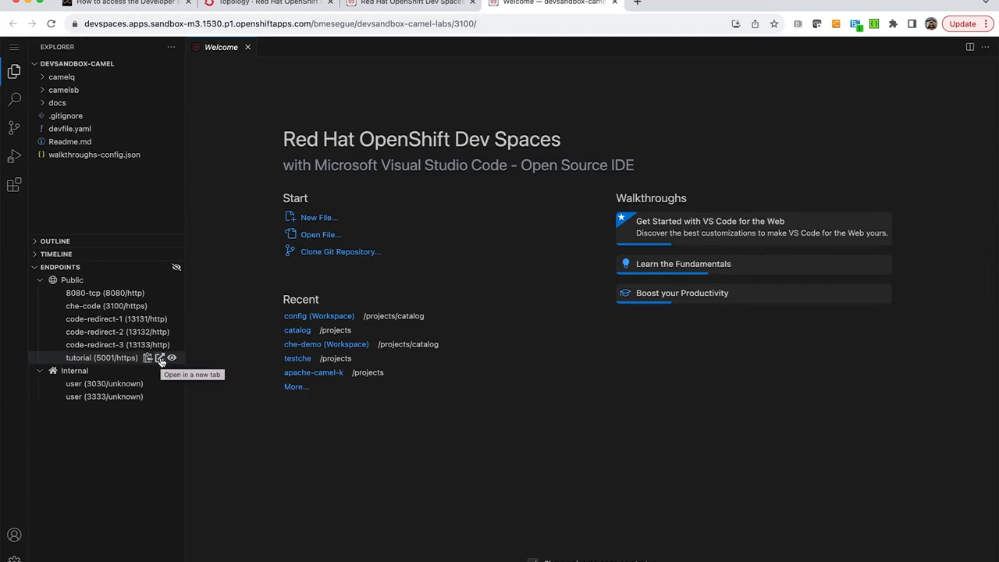
Open the tutorial (5001/https) endpoint in a new tab and confirm.
{"action": "left_click", "coordinate": [160, 357]}
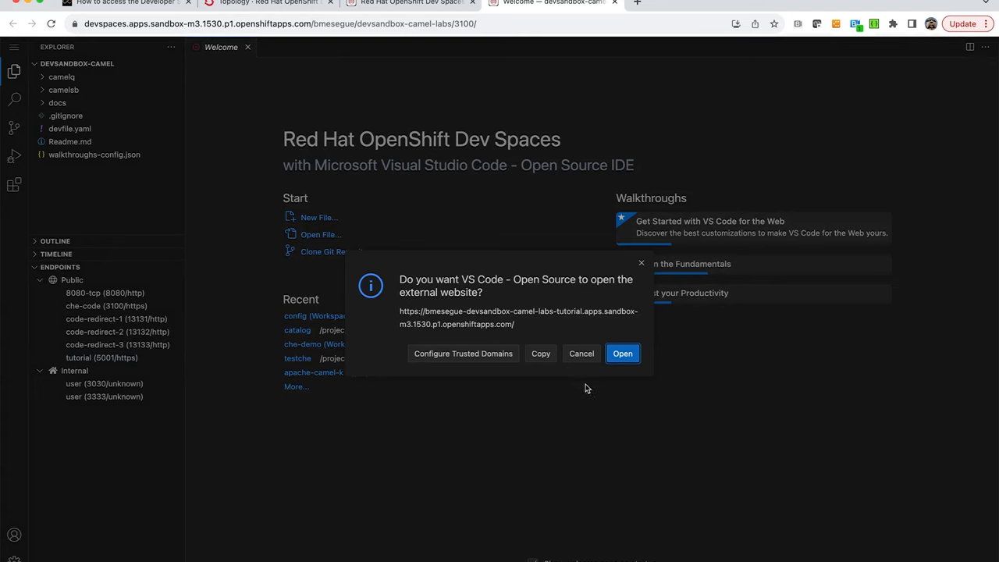
{"action": "left_click", "coordinate": [621, 353]}
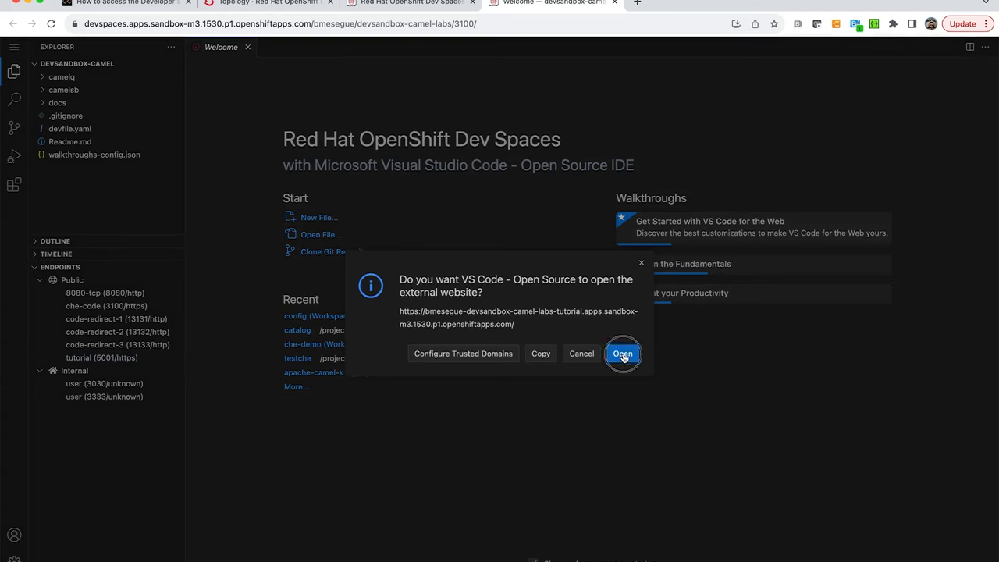
{"action": "left_click", "coordinate": [622, 354]}
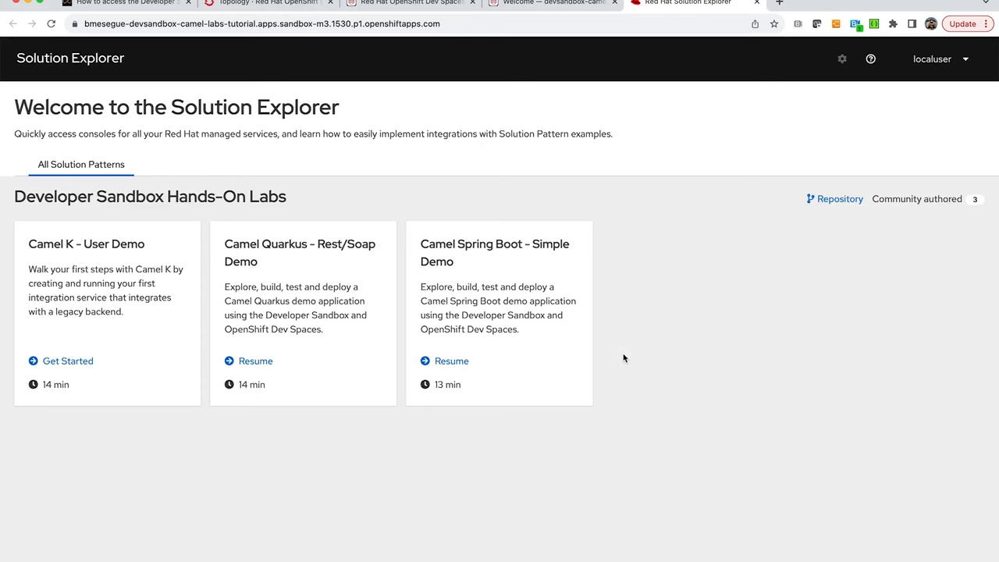
{"action": "mouse_move", "coordinate": [131, 375]}
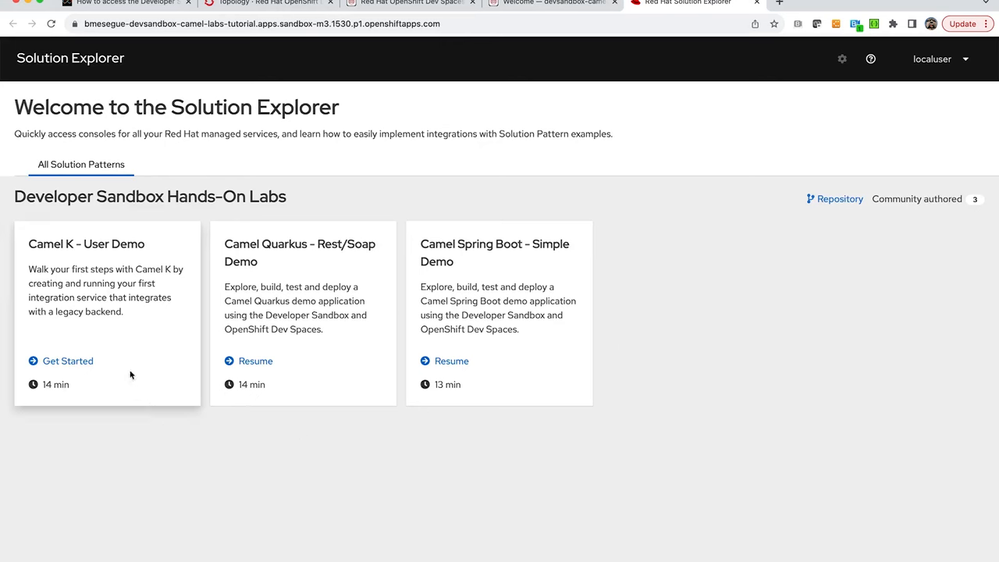
{"action": "mouse_move", "coordinate": [94, 304]}
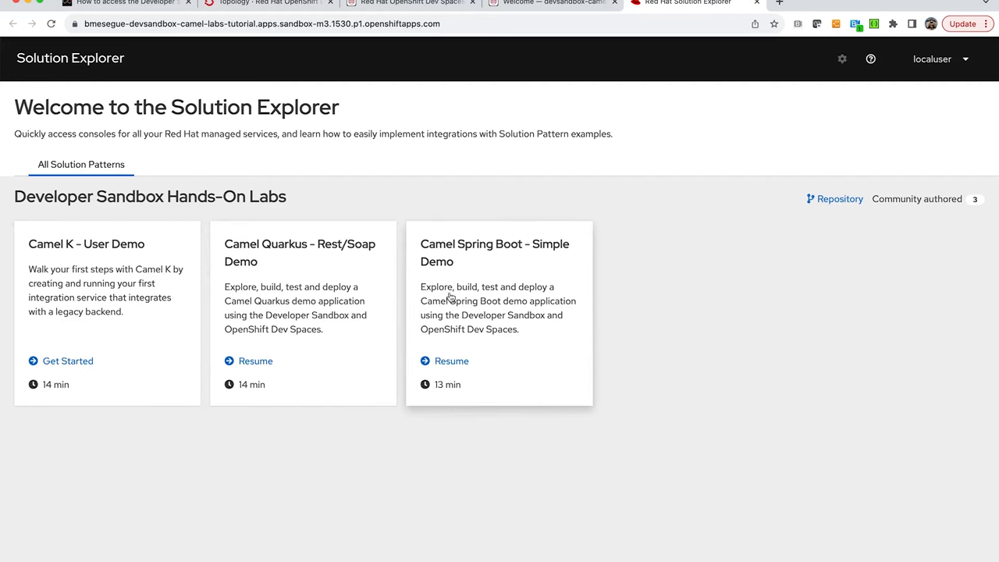
{"action": "mouse_move", "coordinate": [266, 336]}
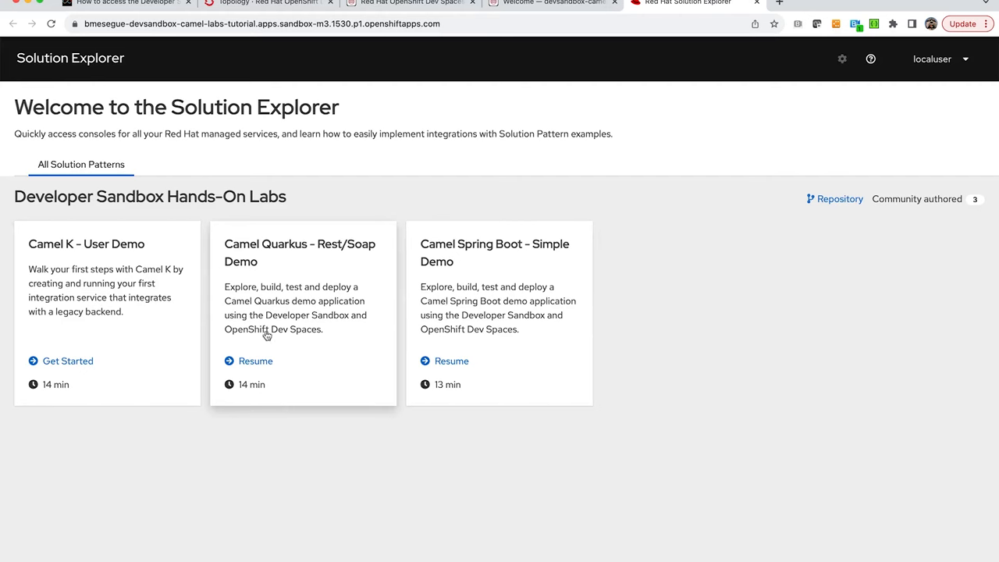
{"action": "mouse_move", "coordinate": [269, 303]}
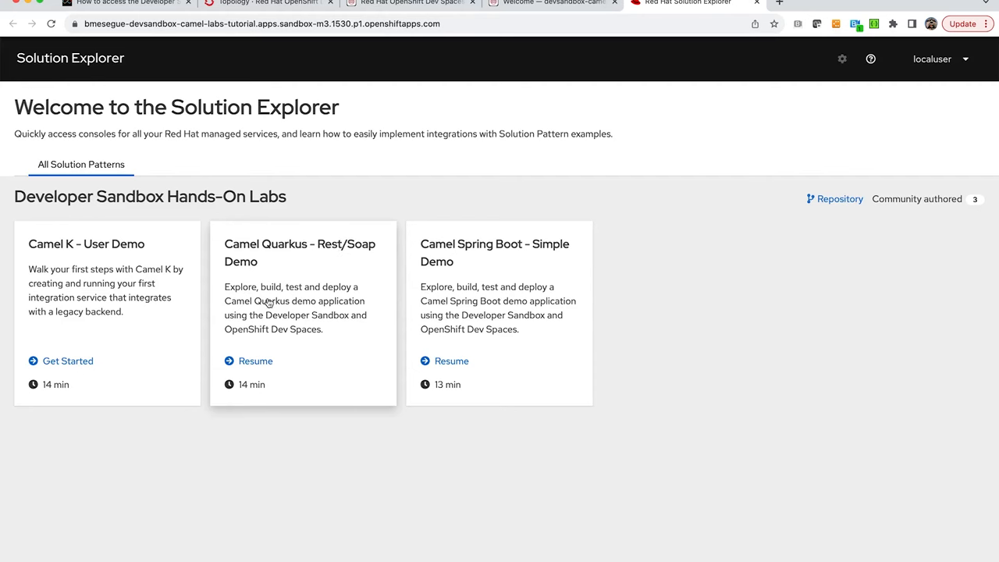
{"action": "mouse_move", "coordinate": [310, 305]}
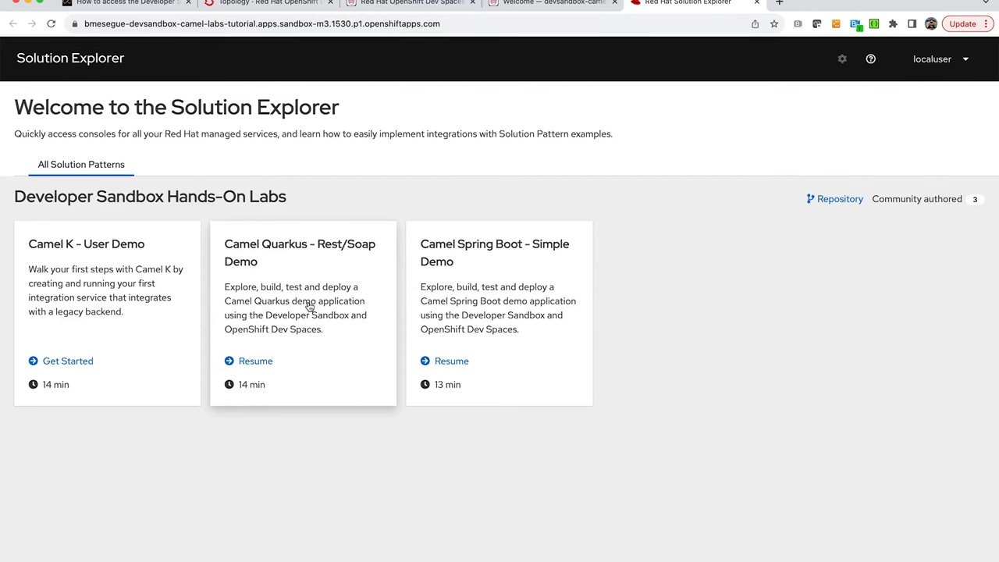
{"action": "left_click", "coordinate": [312, 23]}
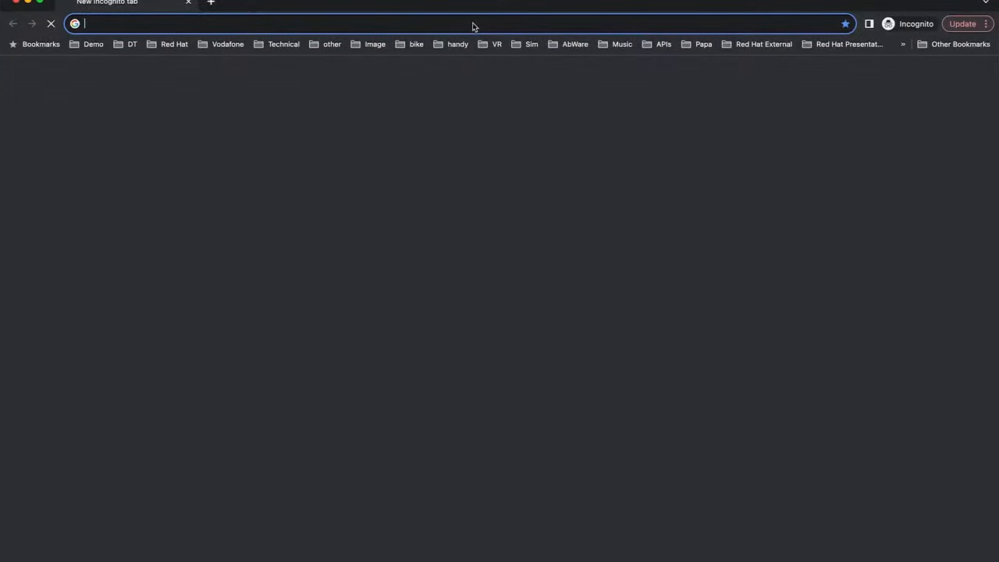
Load the Solution Explorer URL incognito and open the Camel Quarkus – Rest/Soap Demo card.
{"action": "type", "text": "https://bmesegue-devsandbox-camel-labs-tutorial.apps.sandbox-m3.1530.p1.openshiftapps.com"}
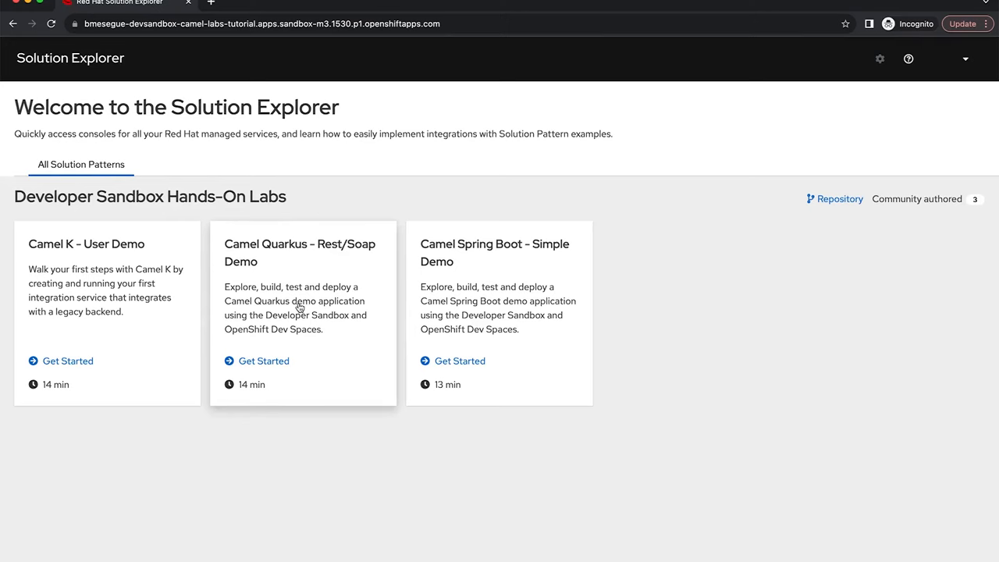
{"action": "left_click", "coordinate": [264, 361]}
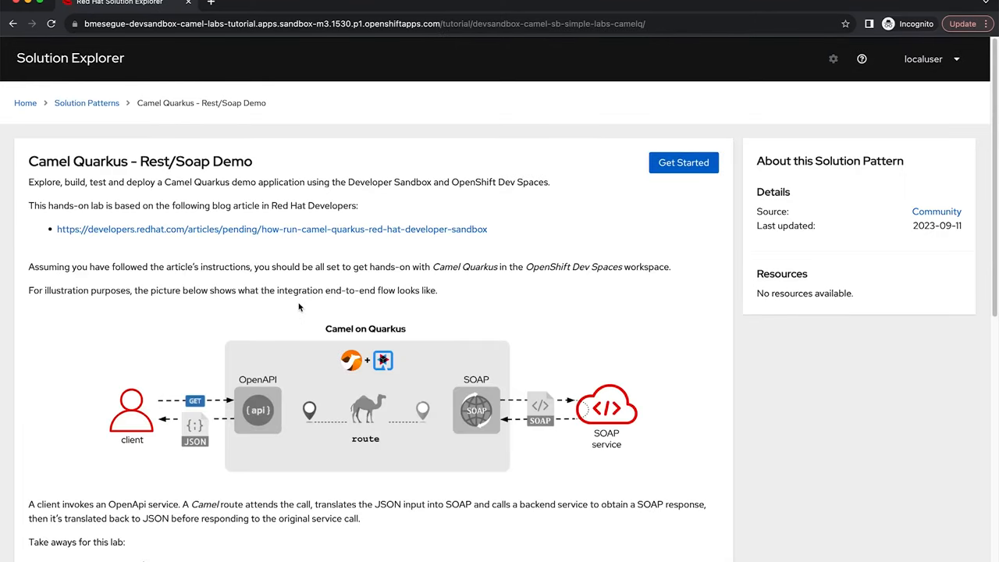
Read the Rest/Soap Demo overview and Get Started on task 1 of 6.
{"action": "scroll", "scroll_direction": "down", "scroll_amount": 3}
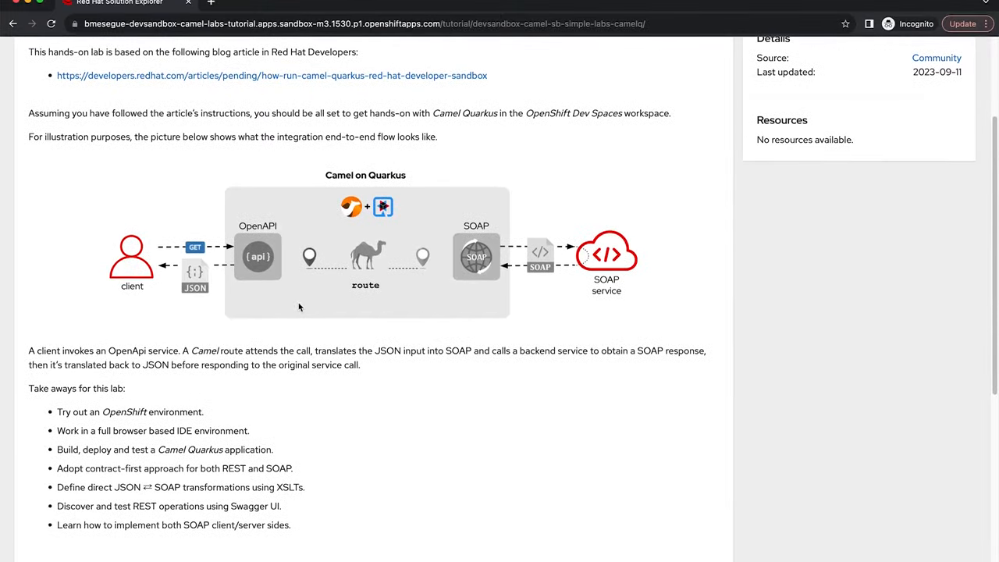
{"action": "scroll", "scroll_direction": "down", "scroll_amount": 3}
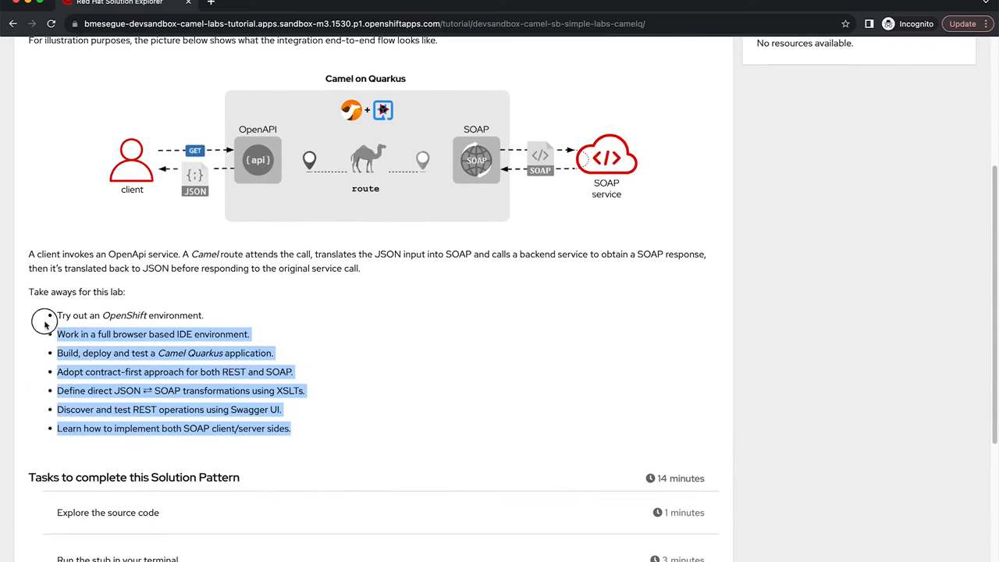
{"action": "scroll", "scroll_direction": "down", "scroll_amount": 3}
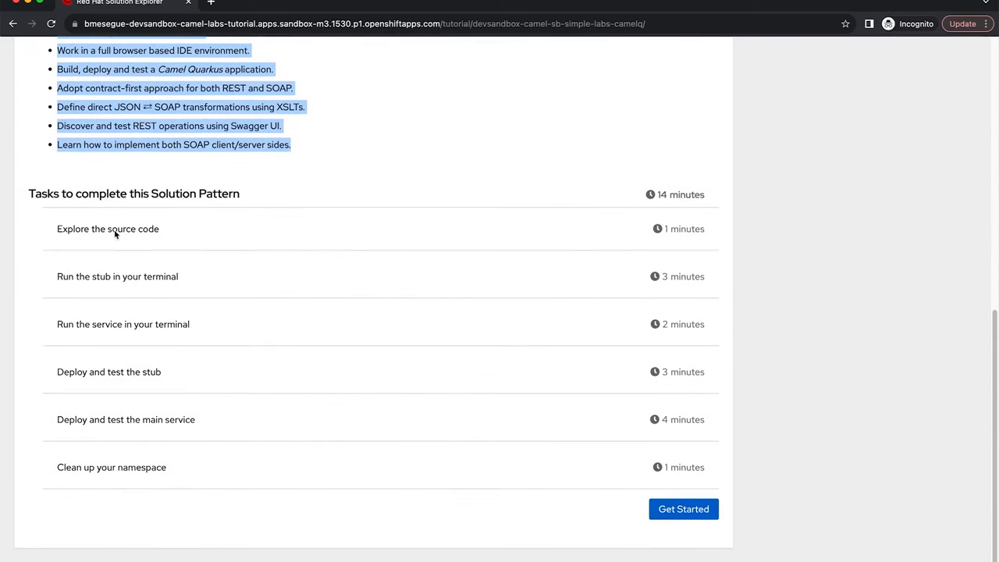
{"action": "mouse_move", "coordinate": [117, 405]}
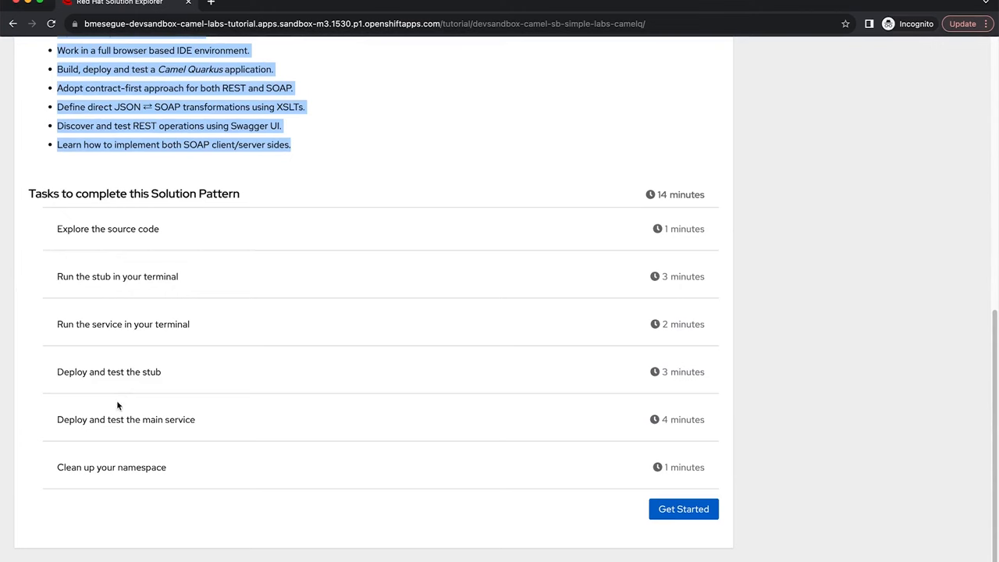
{"action": "mouse_move", "coordinate": [588, 448]}
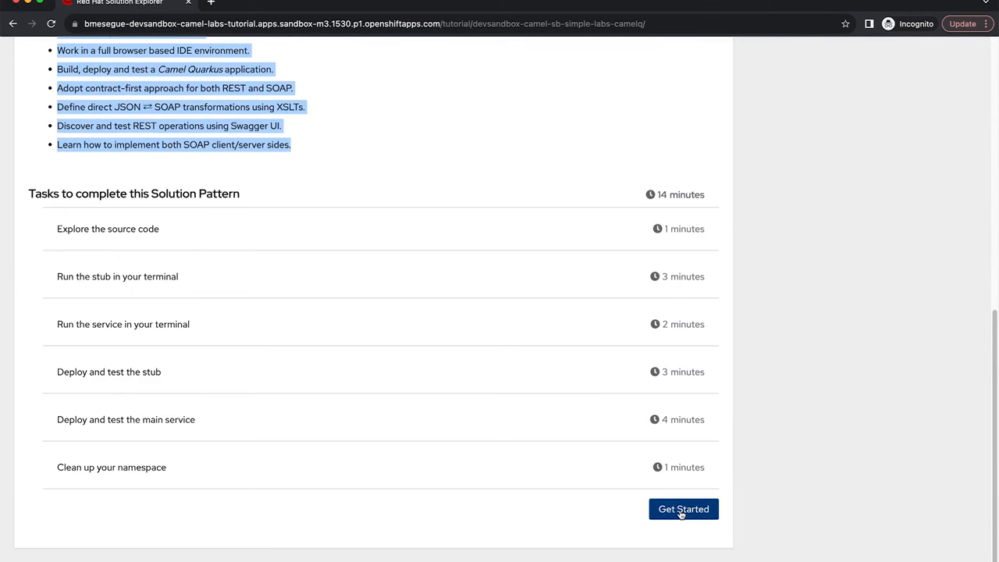
{"action": "left_click", "coordinate": [683, 509]}
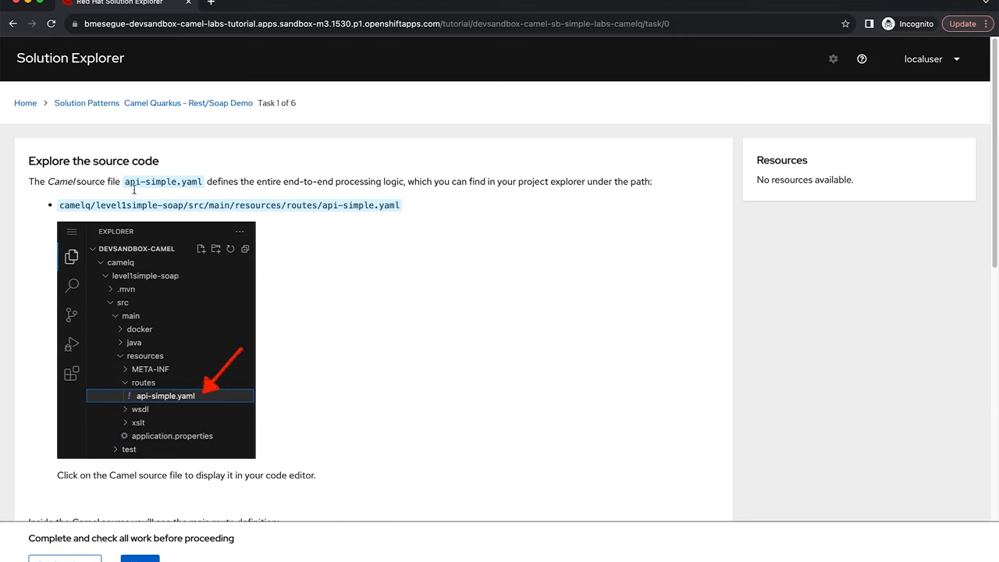
Scroll through 'Explore the source code', past the route YAML to the key code areas.
{"action": "scroll", "scroll_direction": "down", "scroll_amount": 3}
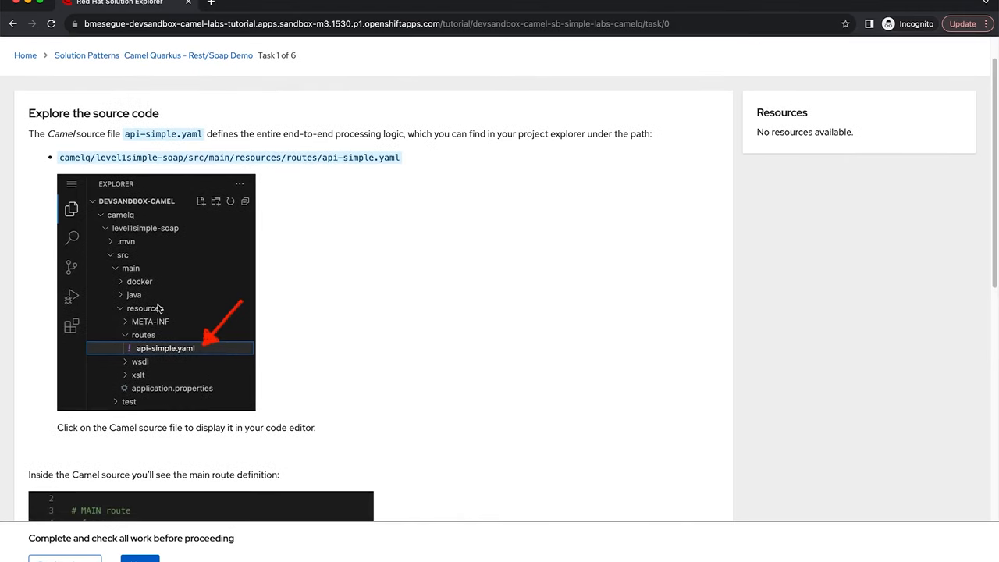
{"action": "mouse_move", "coordinate": [166, 275]}
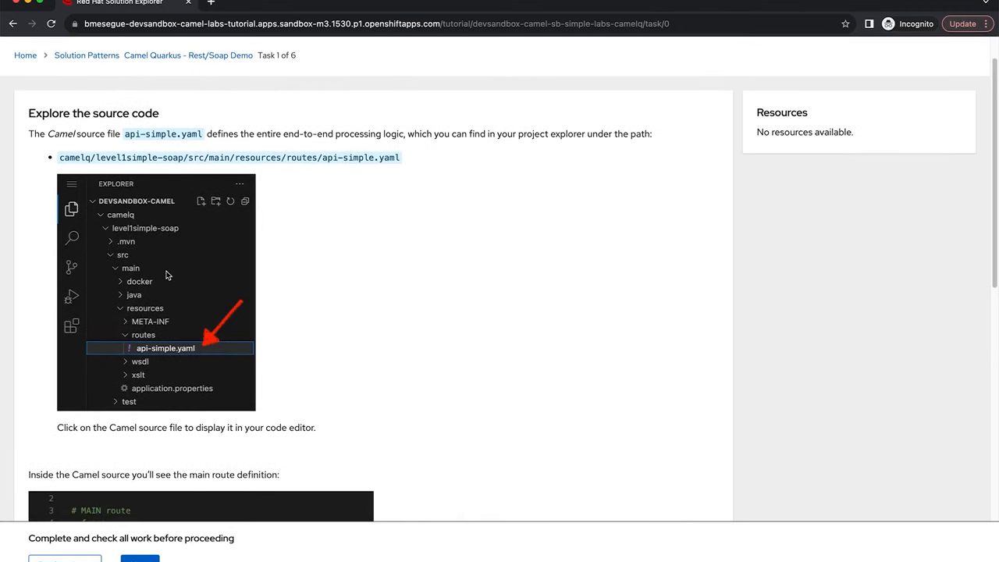
{"action": "scroll", "scroll_direction": "down", "scroll_amount": 3}
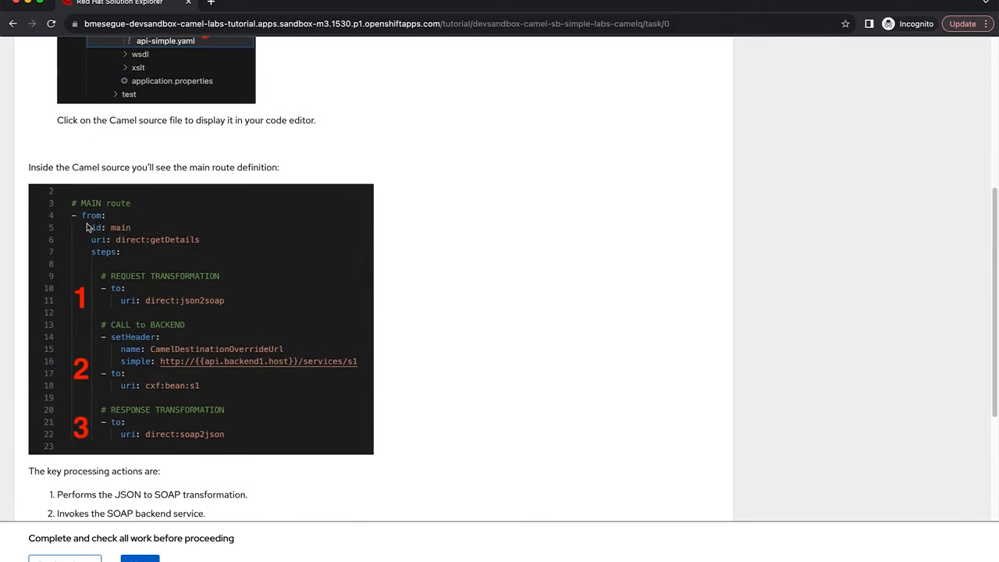
{"action": "mouse_move", "coordinate": [150, 307]}
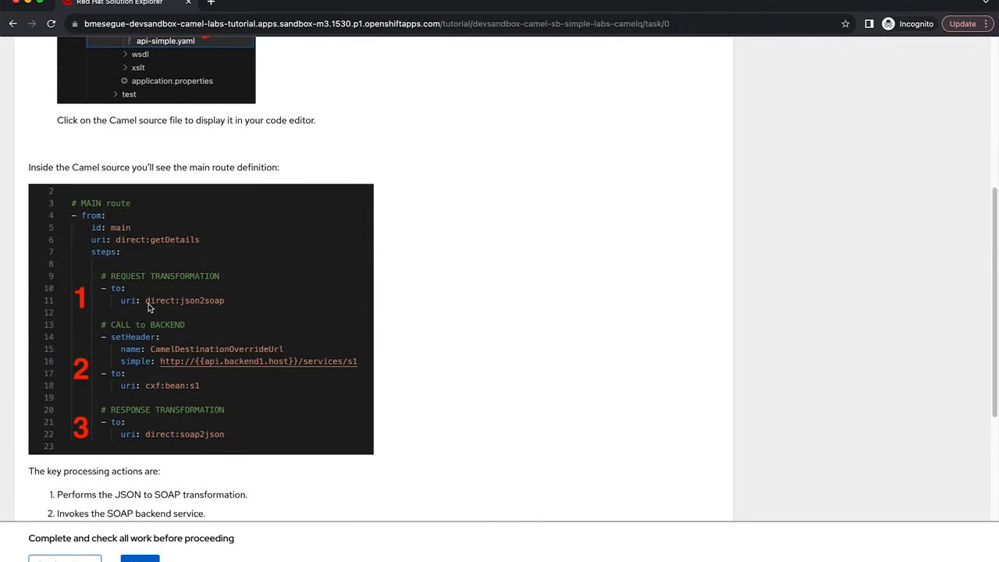
{"action": "scroll", "scroll_direction": "down", "scroll_amount": 3}
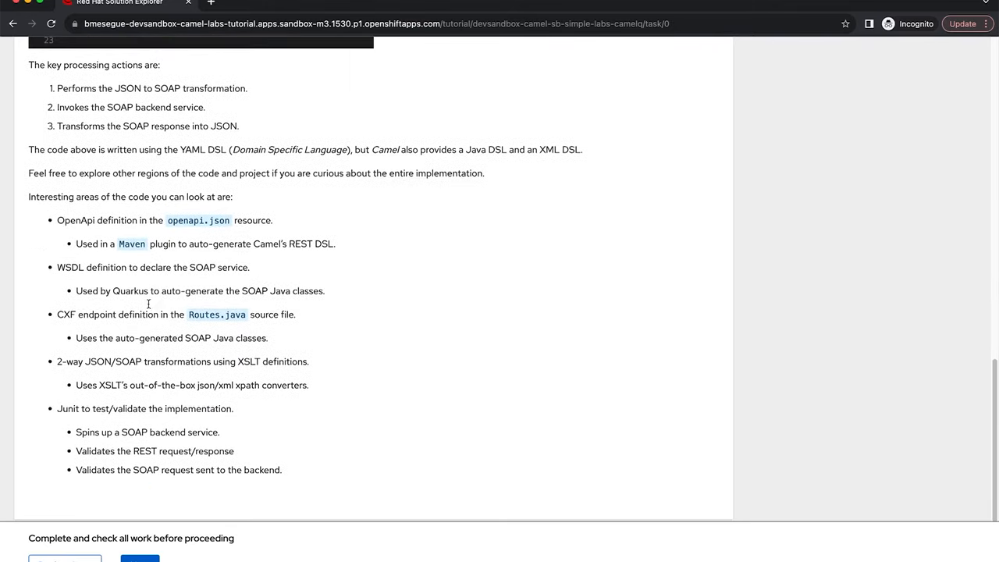
{"action": "mouse_move", "coordinate": [138, 456]}
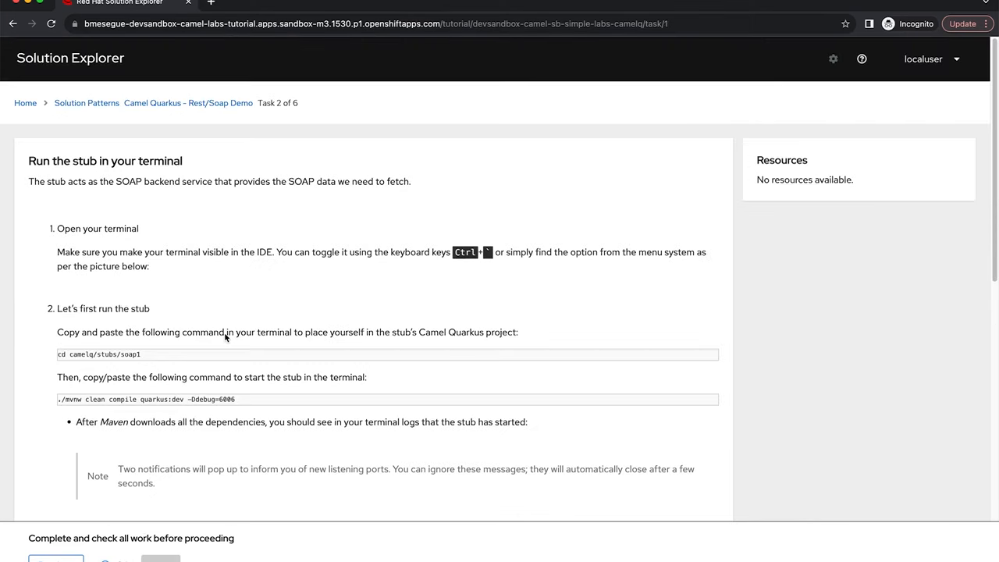
Scroll Task 2 and copy the 'cd camelq/stubs/soap1' command to the clipboard.
{"action": "scroll", "scroll_direction": "down", "scroll_amount": 3}
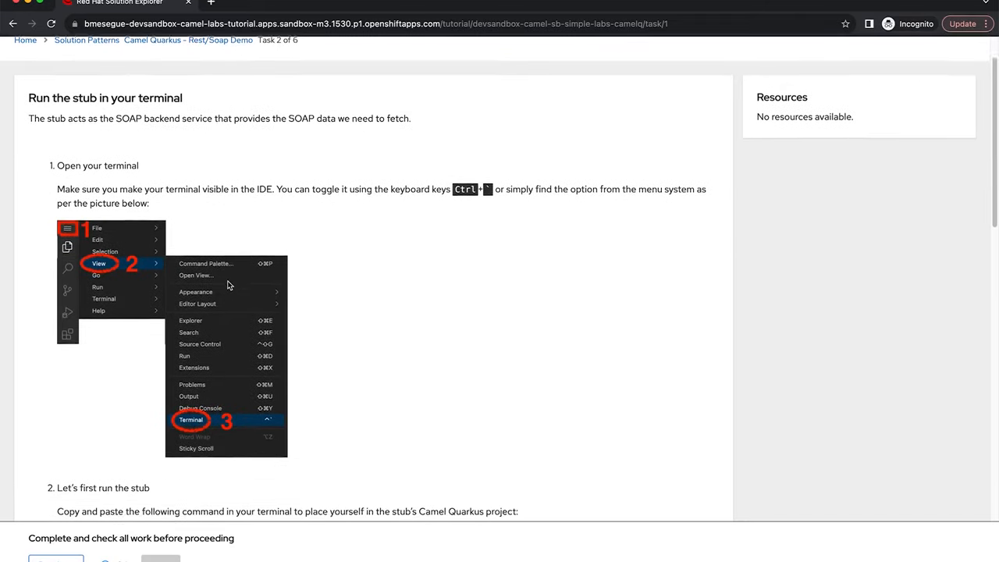
{"action": "scroll", "scroll_direction": "down", "scroll_amount": 3}
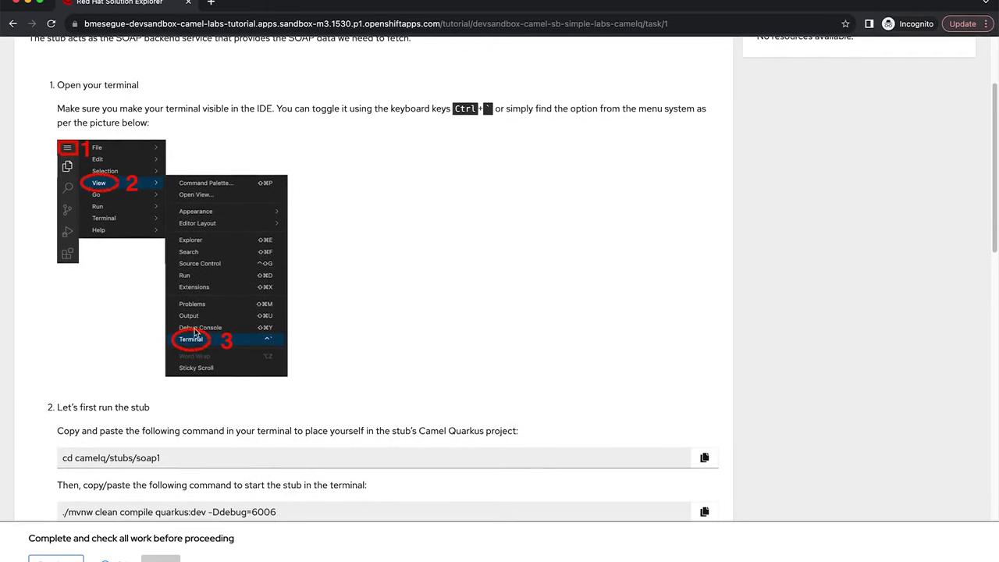
{"action": "scroll", "scroll_direction": "down", "scroll_amount": 3}
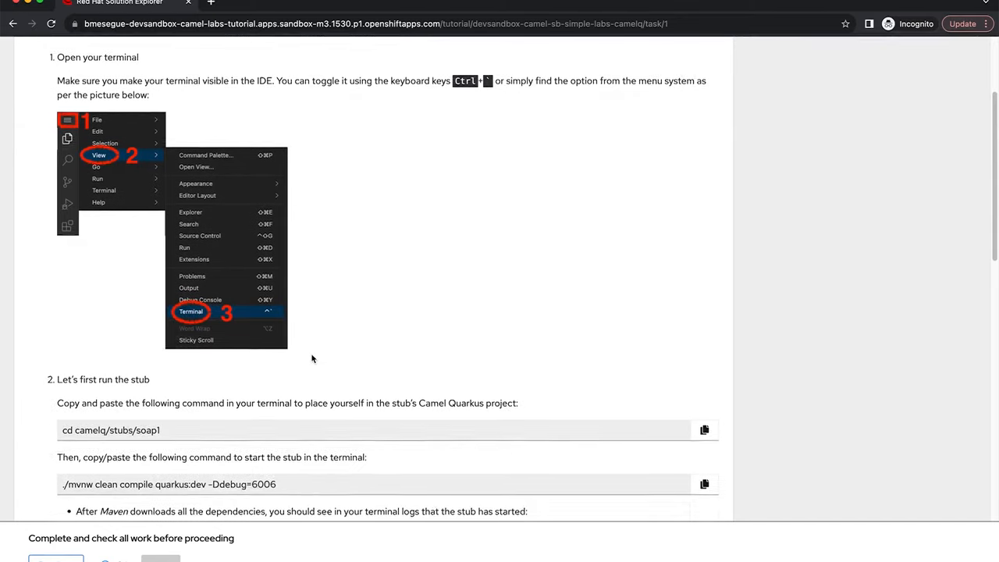
{"action": "scroll", "scroll_direction": "down", "scroll_amount": 3}
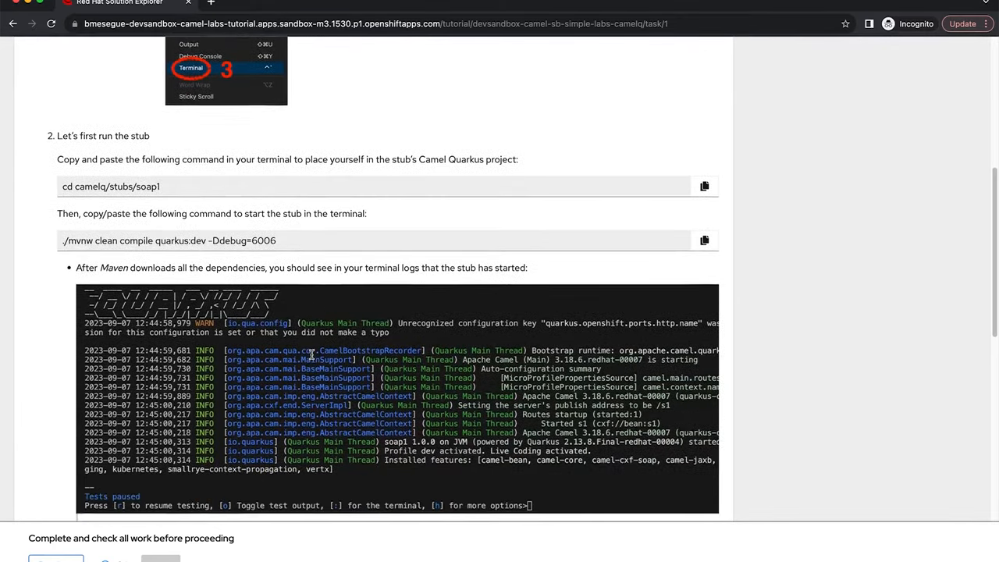
{"action": "scroll", "scroll_direction": "down", "scroll_amount": 3}
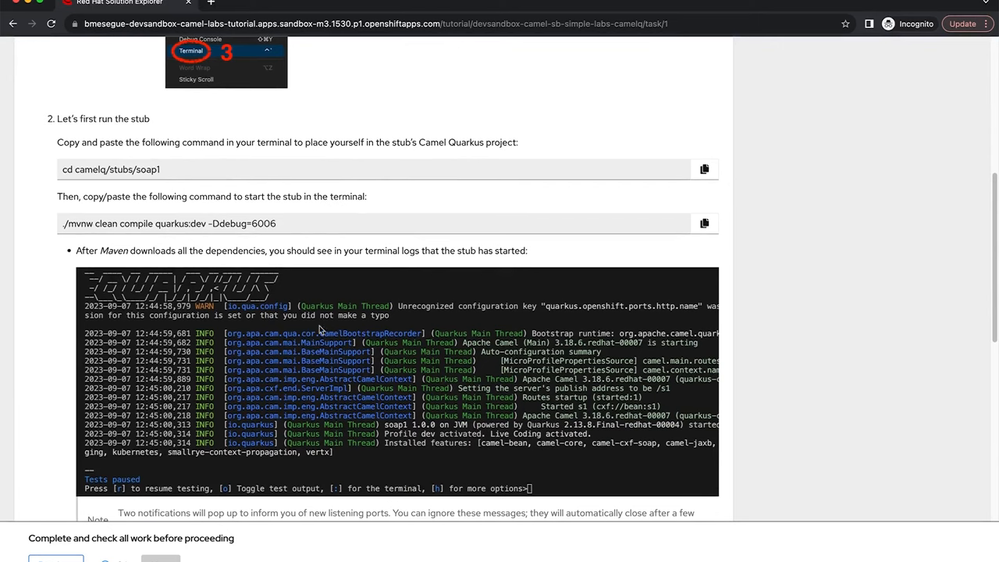
{"action": "mouse_move", "coordinate": [704, 169]}
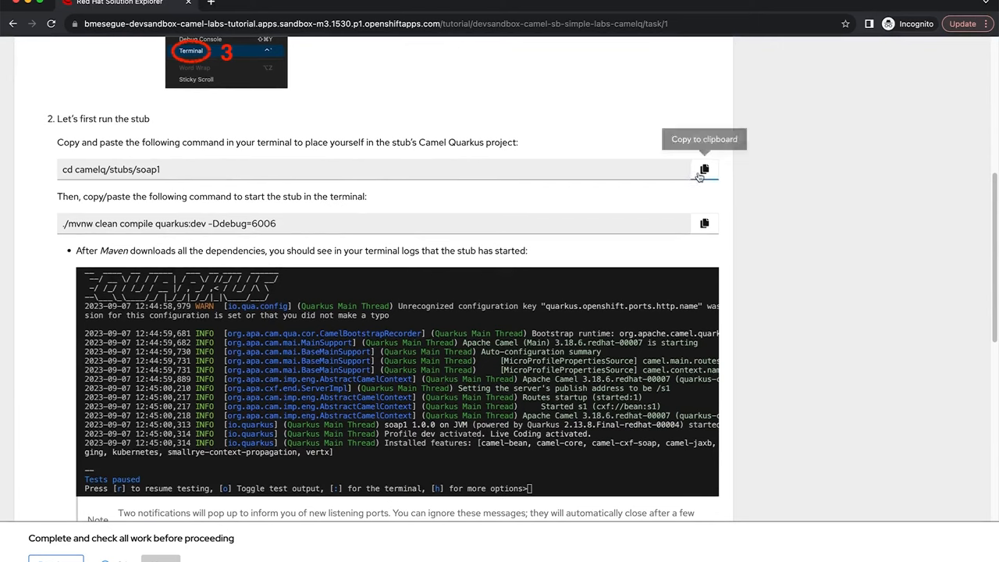
{"action": "left_click", "coordinate": [703, 169]}
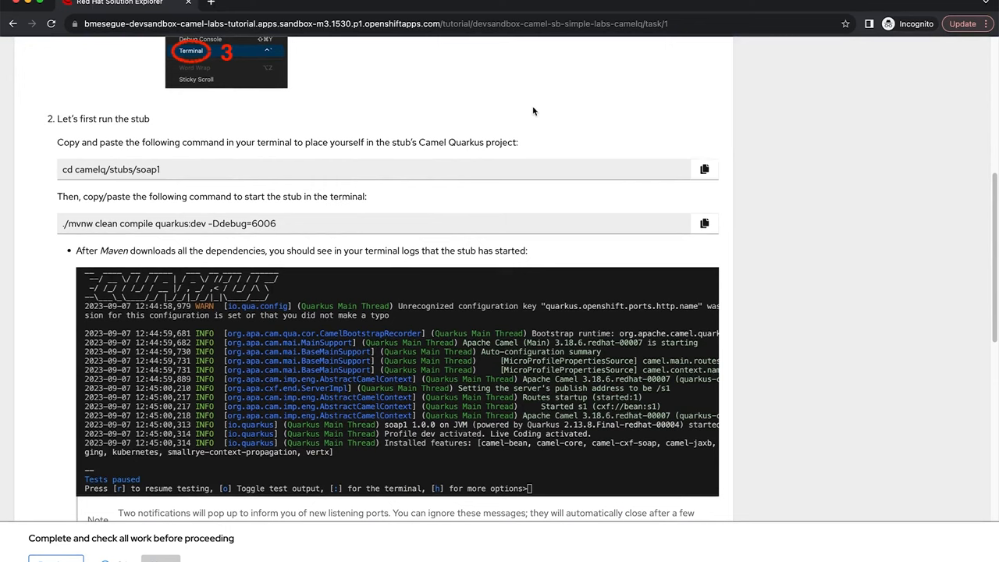
{"action": "mouse_move", "coordinate": [702, 169]}
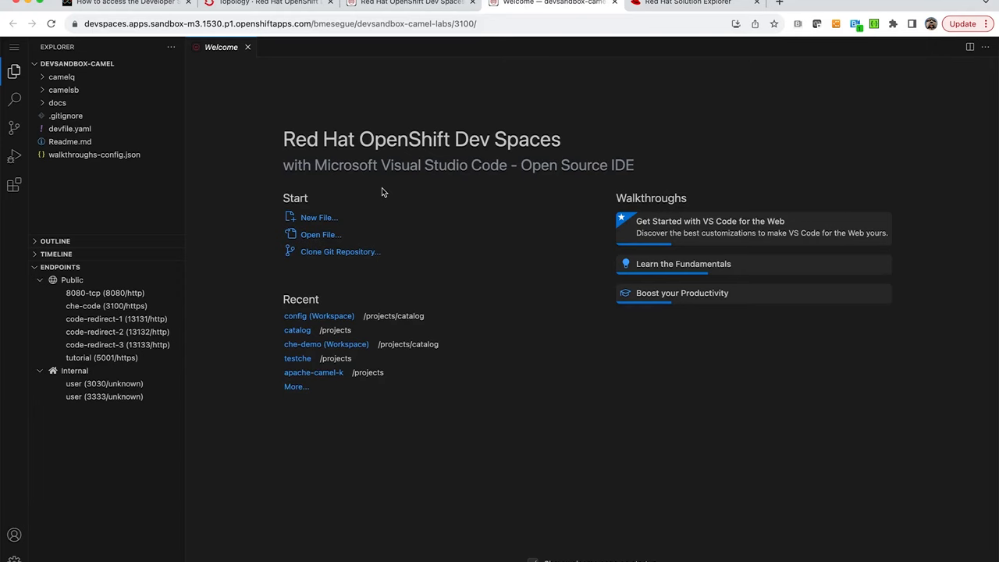
In a new terminal, run the soap1 stub with ./mvnw clean compile quarkus:dev -Ddebug=6006.
{"action": "left_click", "coordinate": [14, 46]}
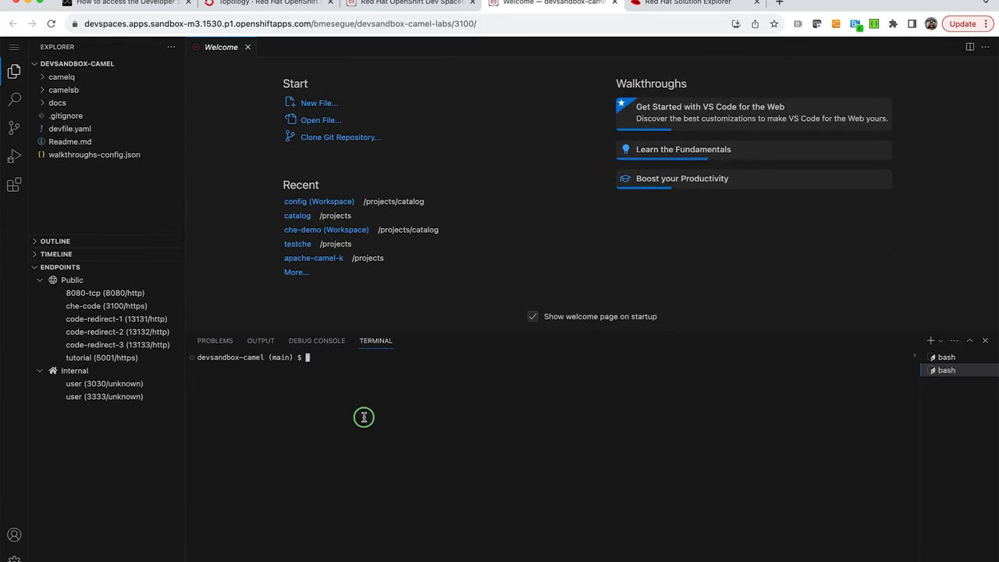
{"action": "mouse_move", "coordinate": [412, 330]}
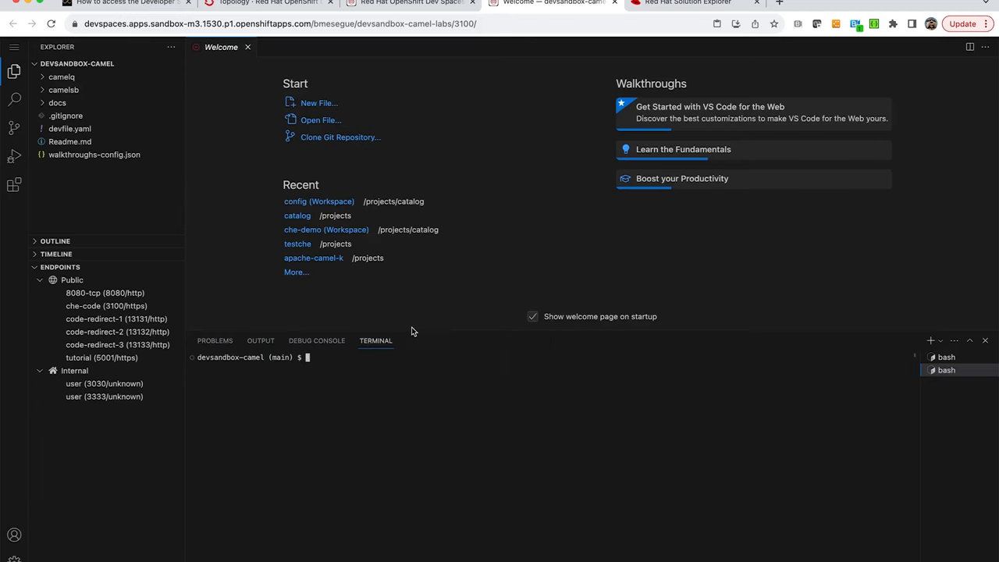
{"action": "type", "text": "cd camelq/stubs/soap1"}
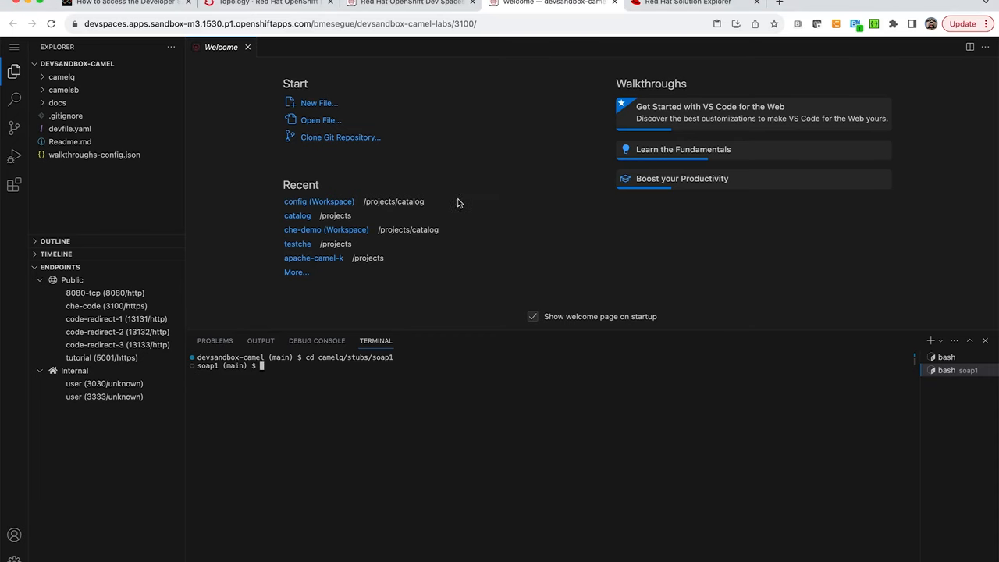
{"action": "type", "text": "./mvnw clean compile quarkus:dev -Ddebug=6006"}
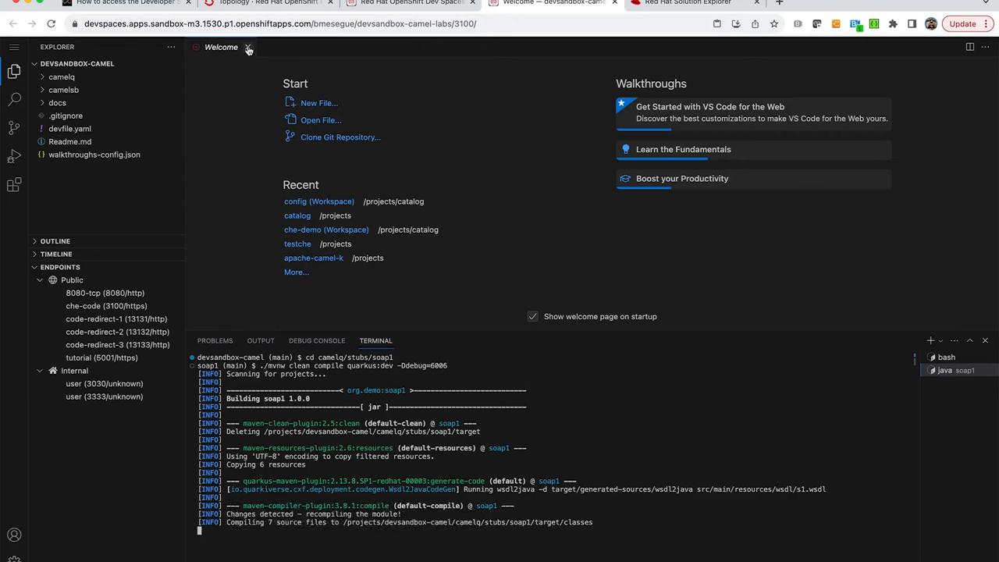
Close the Welcome page and expand camelq > level1simple-soap > src.
{"action": "left_click", "coordinate": [248, 47]}
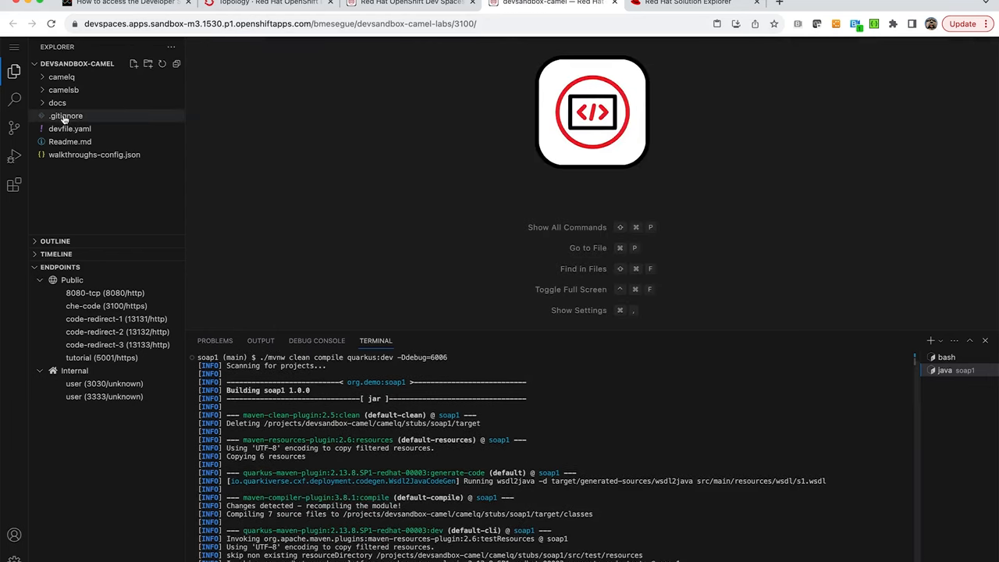
{"action": "left_click", "coordinate": [62, 76]}
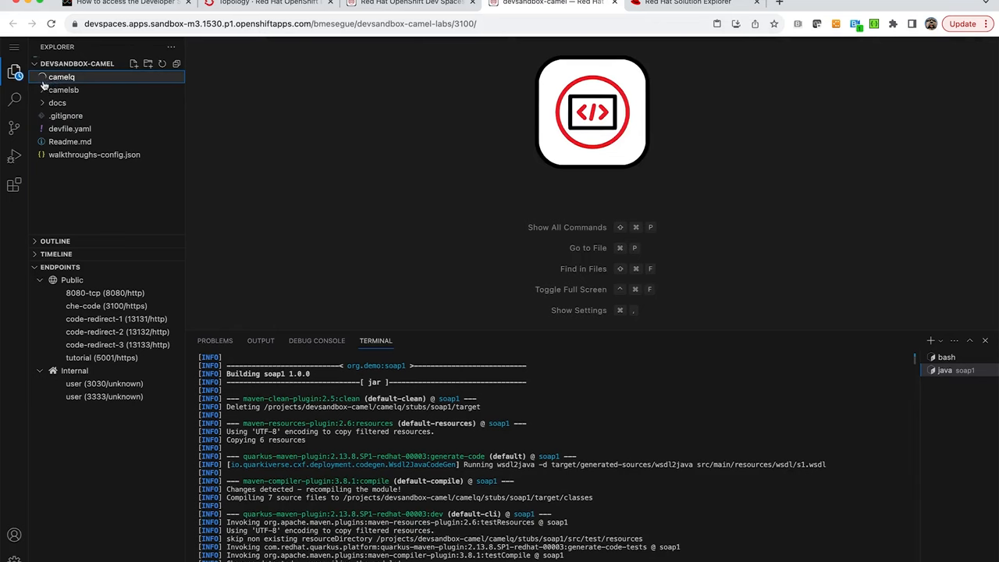
{"action": "left_click", "coordinate": [61, 76]}
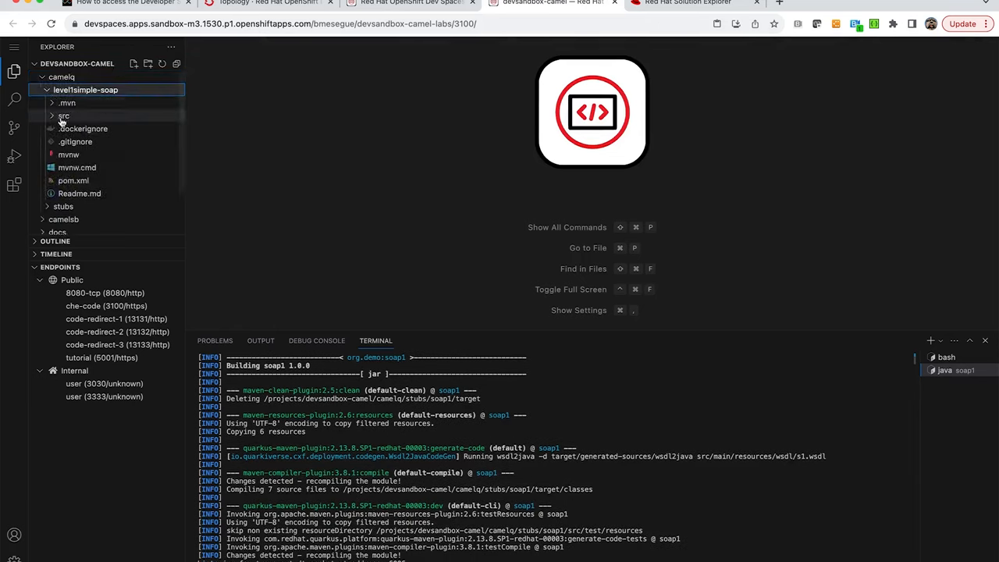
{"action": "left_click", "coordinate": [64, 116]}
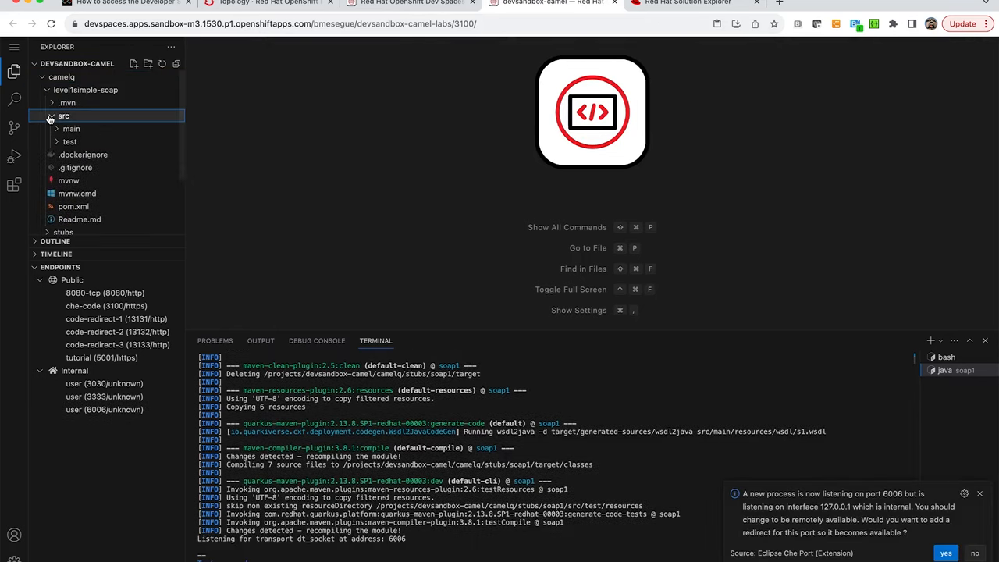
Expand main > resources > routes and open api-simple.yaml.
{"action": "left_click", "coordinate": [70, 128]}
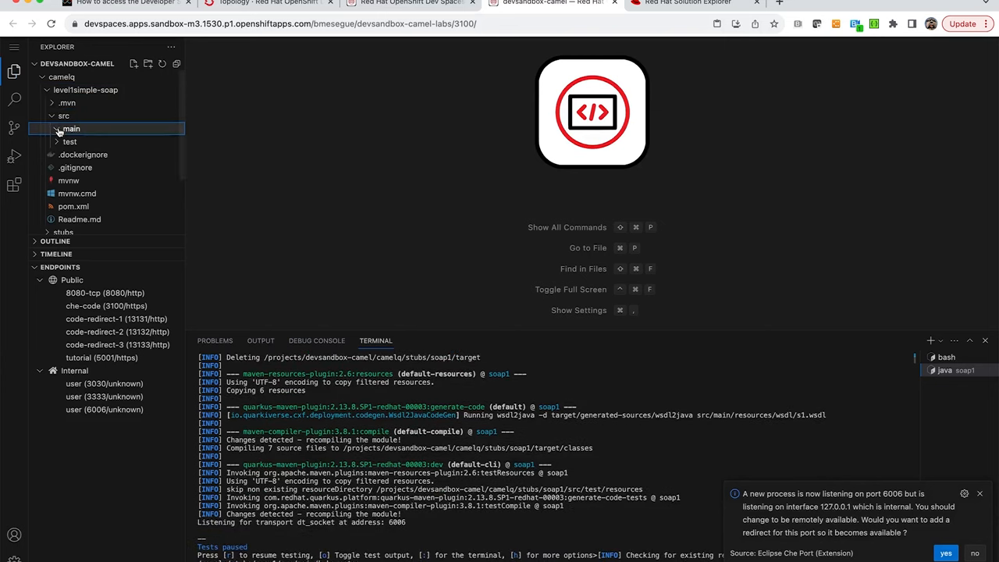
{"action": "left_click", "coordinate": [71, 128]}
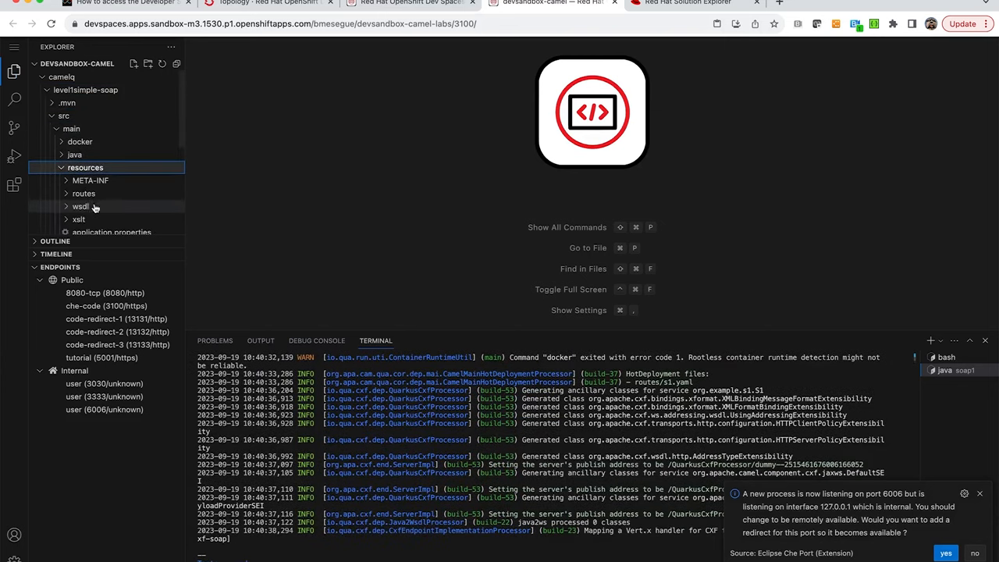
{"action": "left_click", "coordinate": [84, 193]}
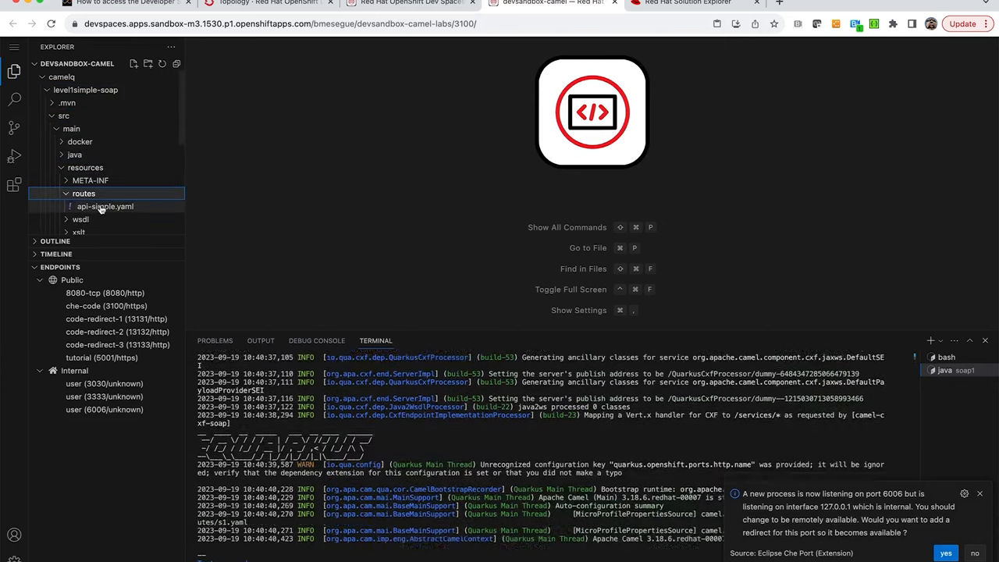
{"action": "left_click", "coordinate": [104, 206]}
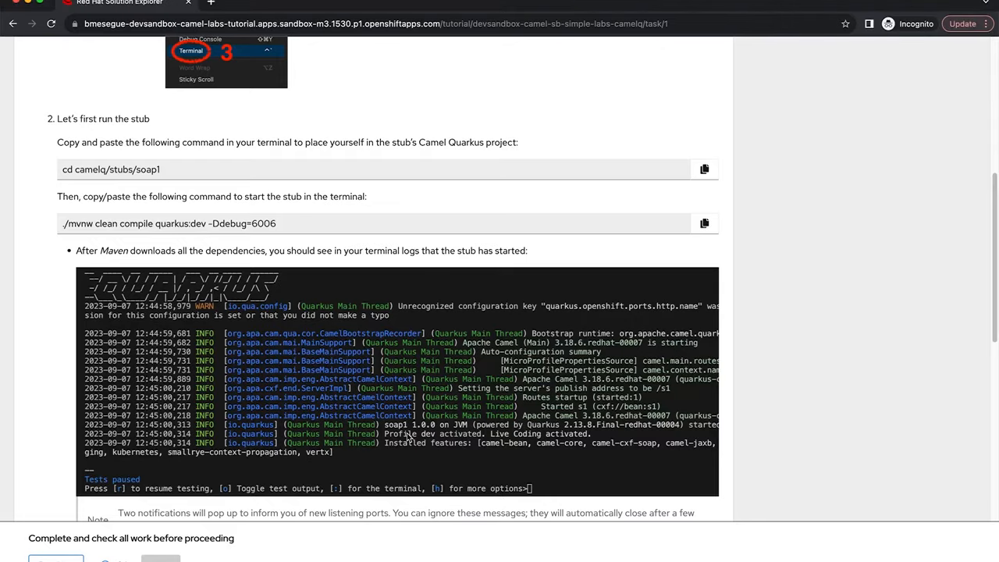
Scroll the task page down to the expected SOAP response and Check your work section.
{"action": "scroll", "scroll_direction": "down", "scroll_amount": 3}
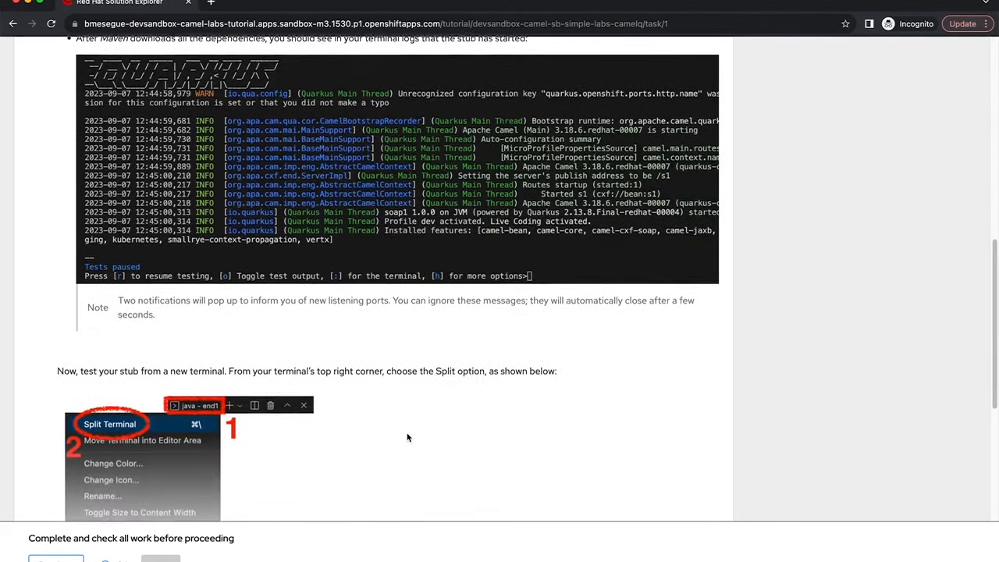
{"action": "scroll", "scroll_direction": "down", "scroll_amount": 3}
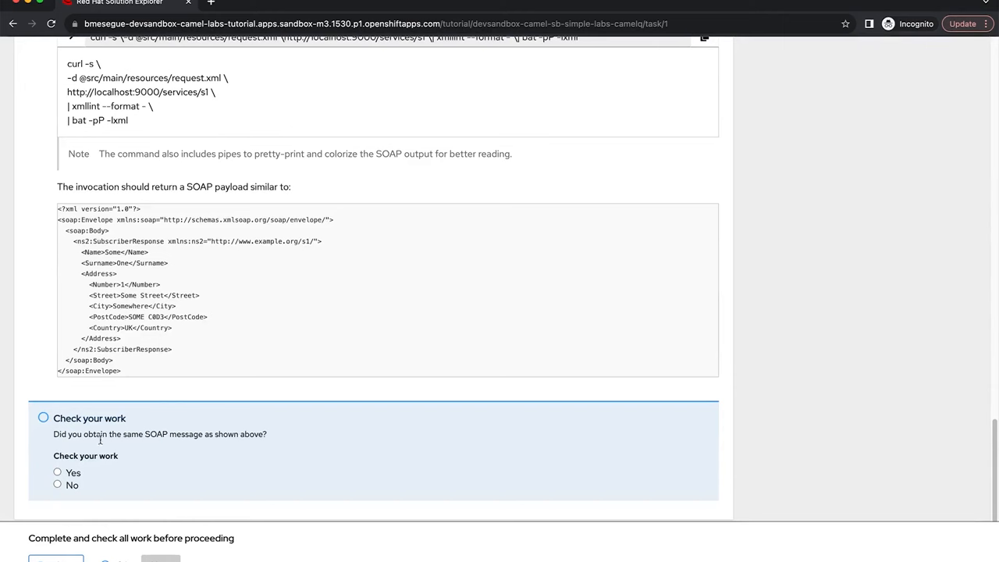
{"action": "mouse_move", "coordinate": [239, 252]}
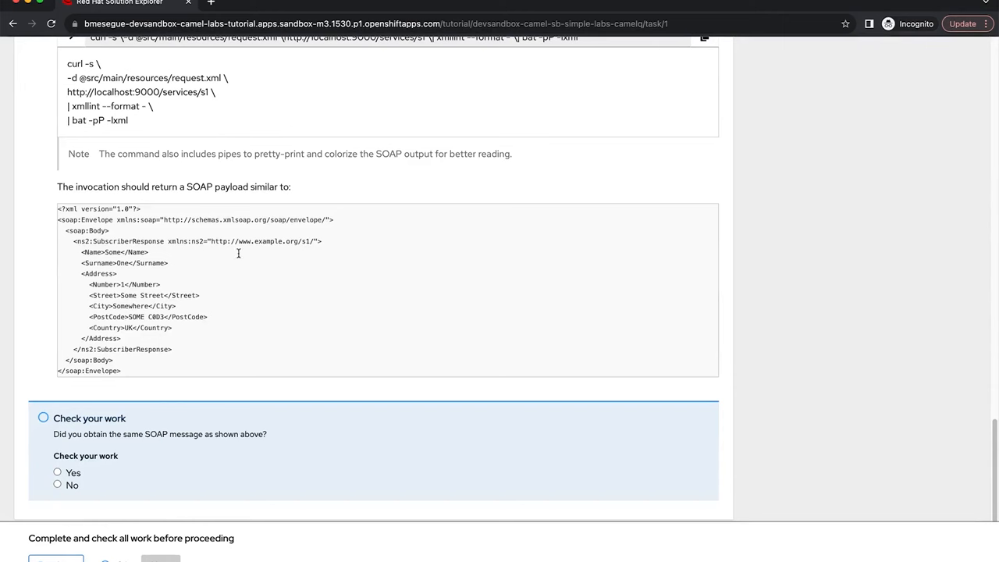
{"action": "mouse_move", "coordinate": [207, 204]}
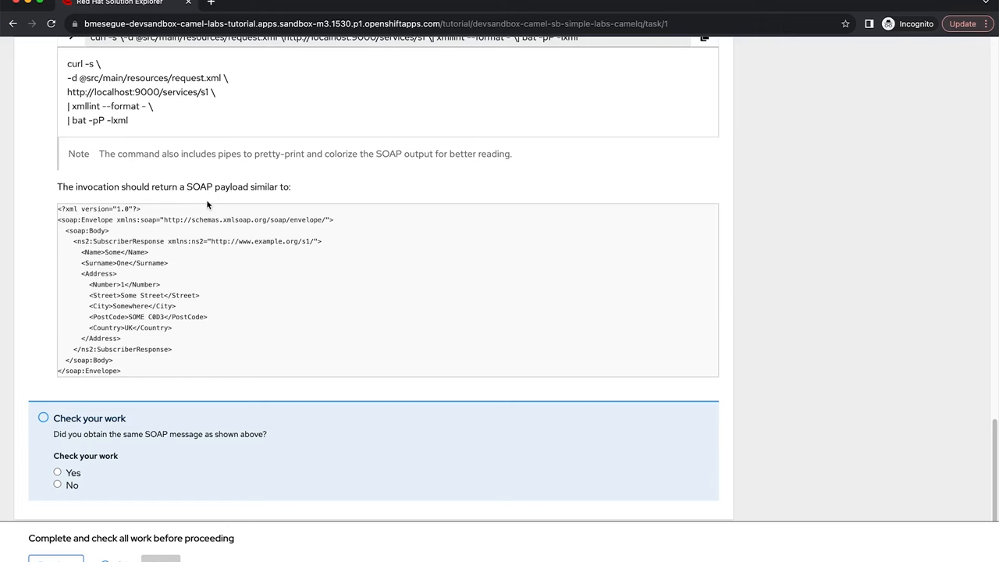
{"action": "mouse_move", "coordinate": [183, 285]}
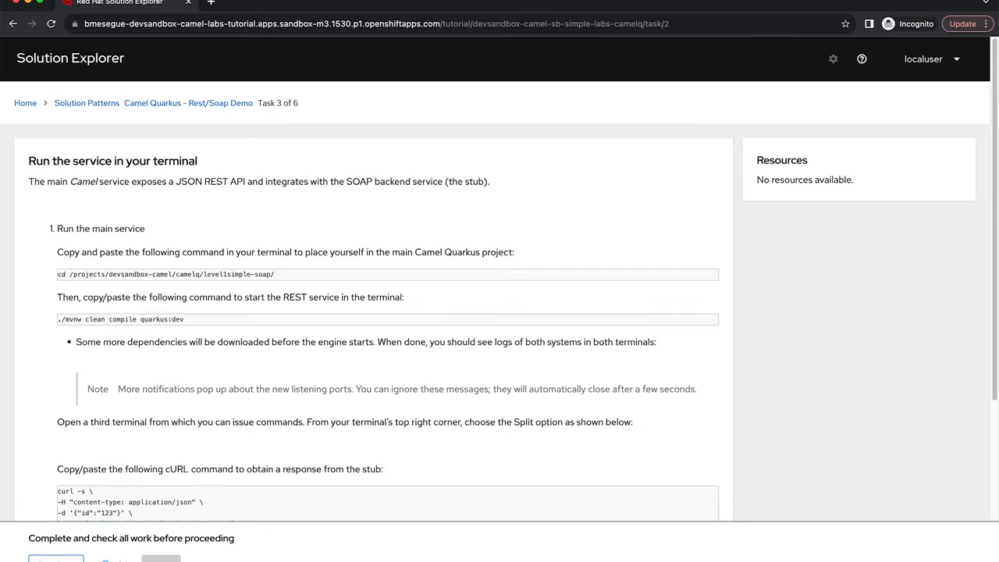
Return from the 'Run the service in your terminal' task to the Solution Patterns list.
{"action": "scroll", "scroll_direction": "down", "scroll_amount": 3}
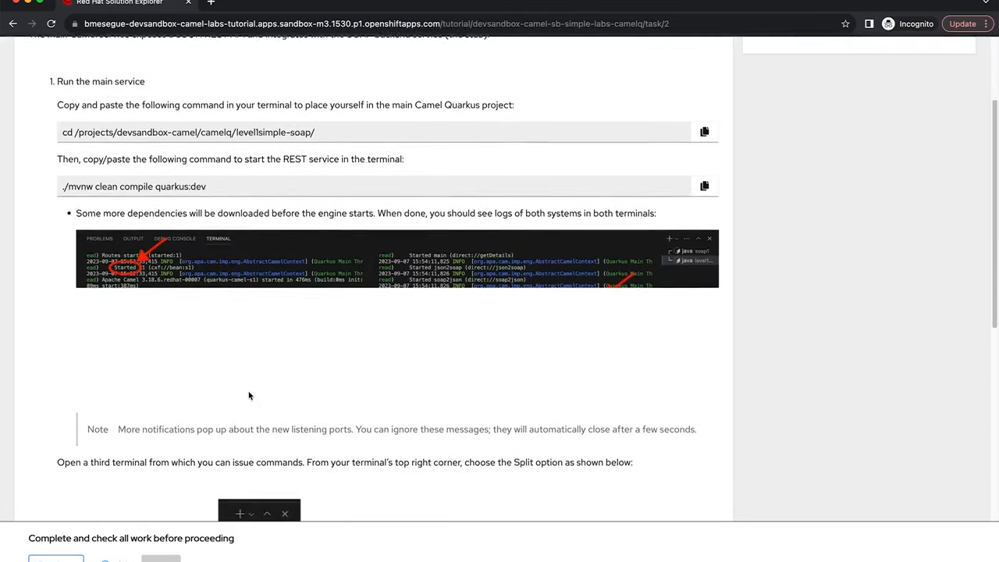
{"action": "scroll", "scroll_direction": "up", "scroll_amount": 3}
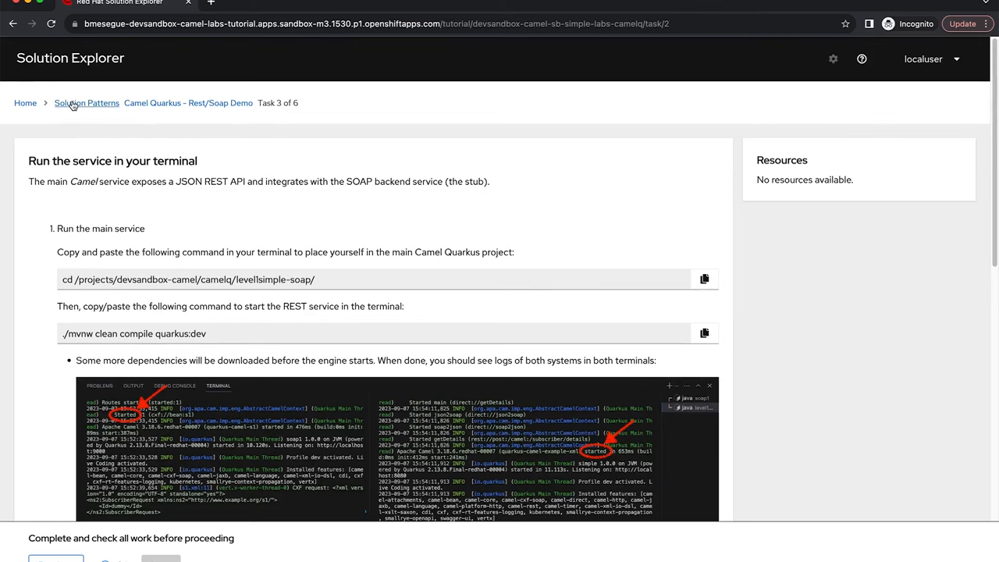
{"action": "left_click", "coordinate": [86, 102]}
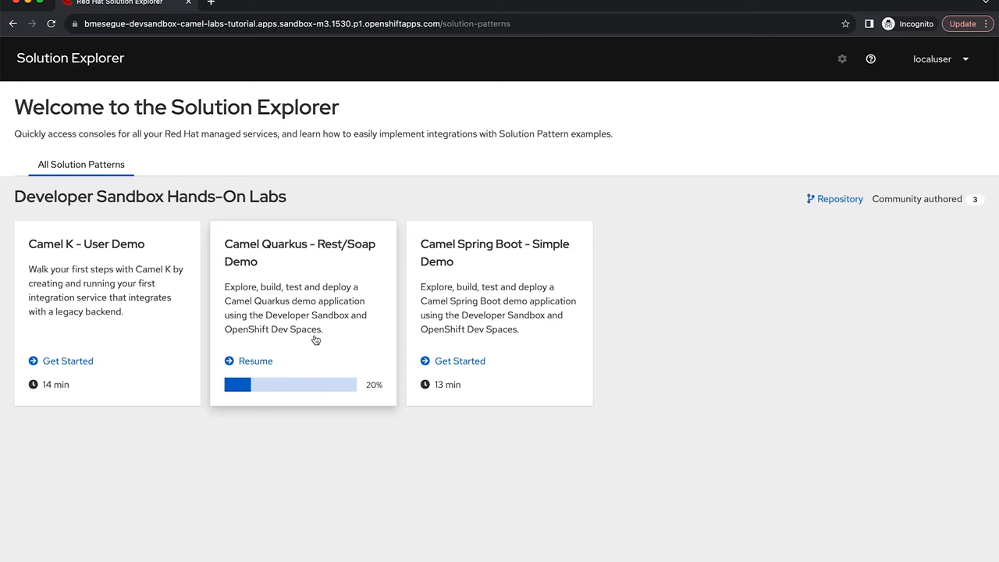
{"action": "mouse_move", "coordinate": [281, 315]}
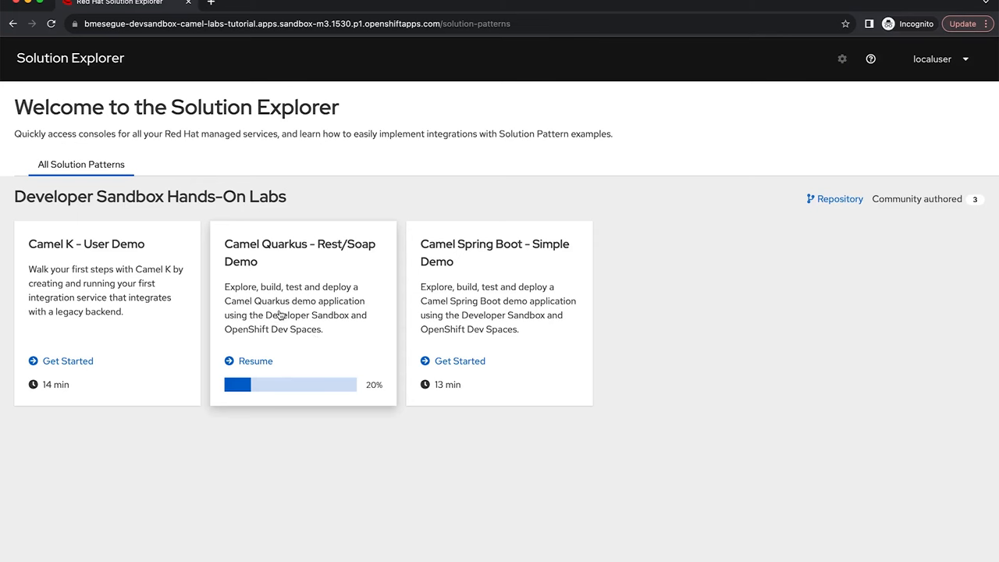
{"action": "mouse_move", "coordinate": [169, 334]}
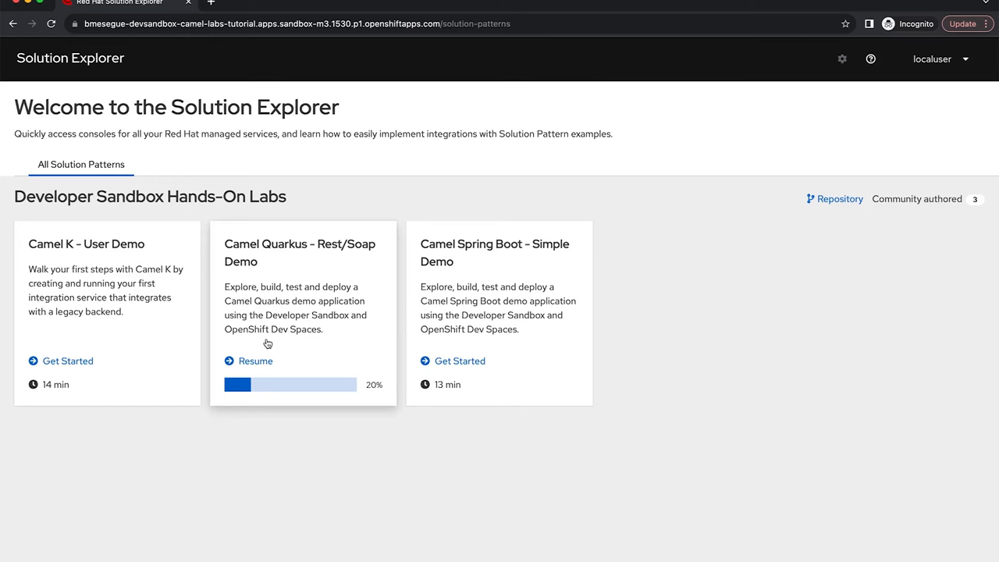
{"action": "mouse_move", "coordinate": [356, 350]}
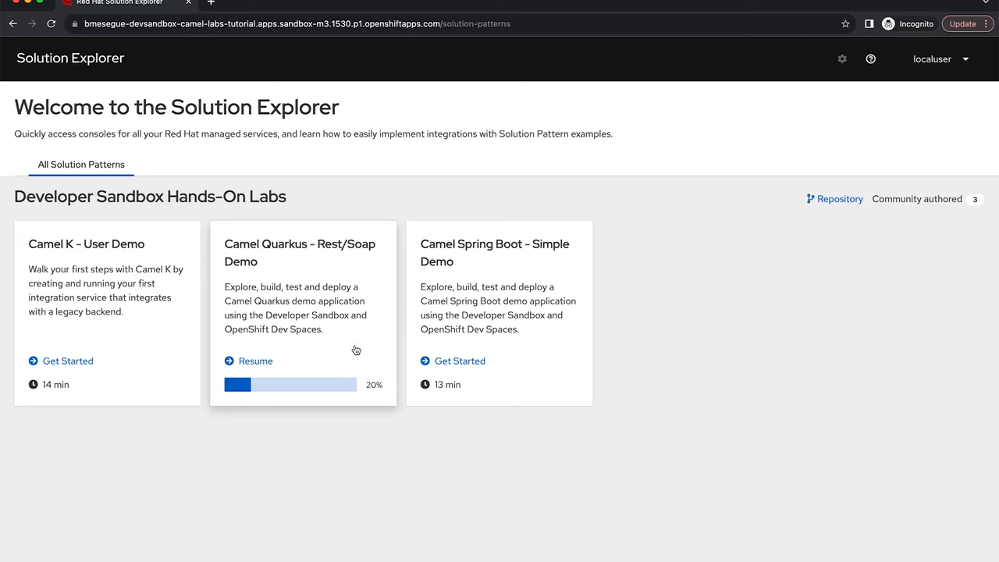